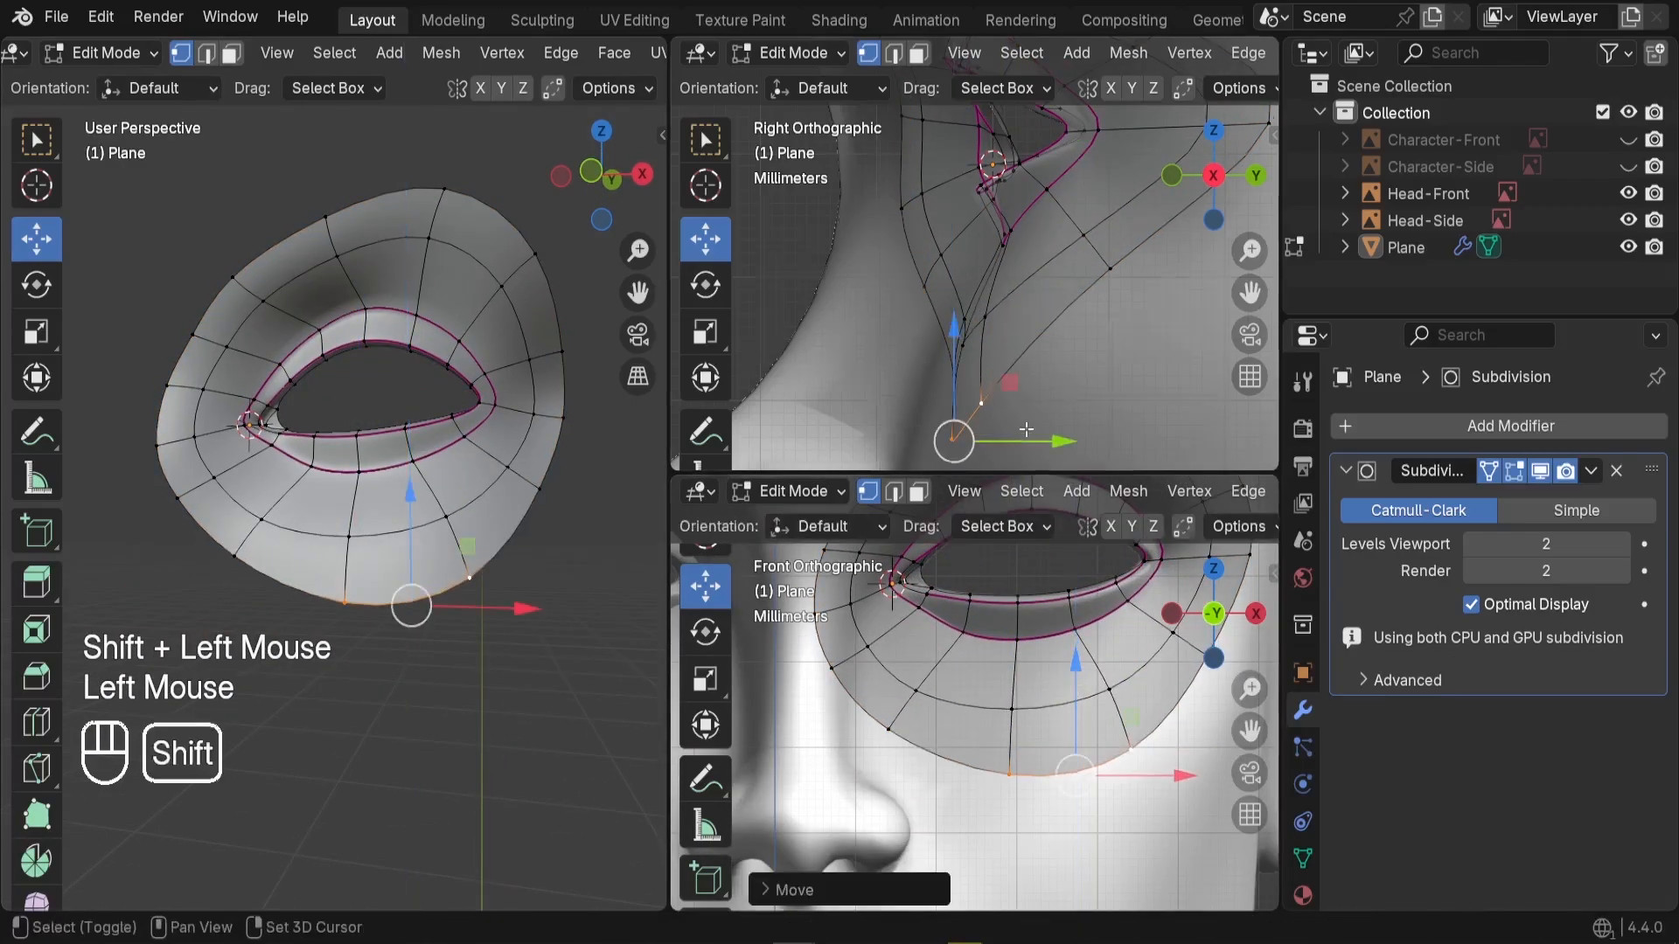
Delete the default cube, camera and light so nothing remains in the scene.
left_click(452, 19)
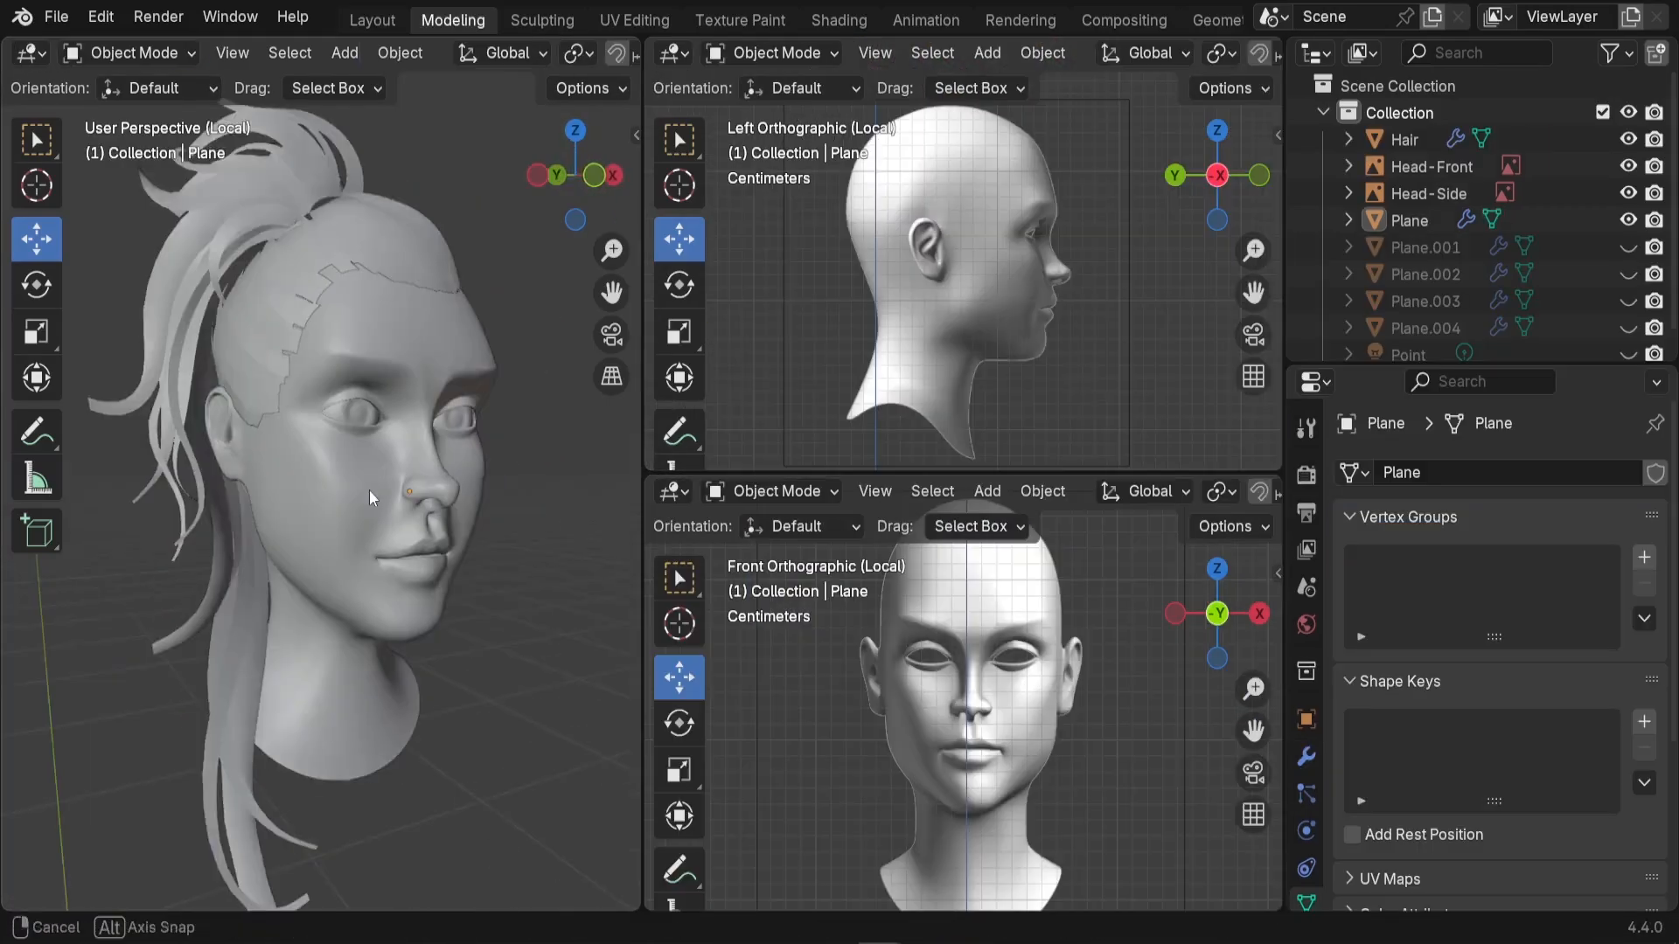
left_click(372, 19)
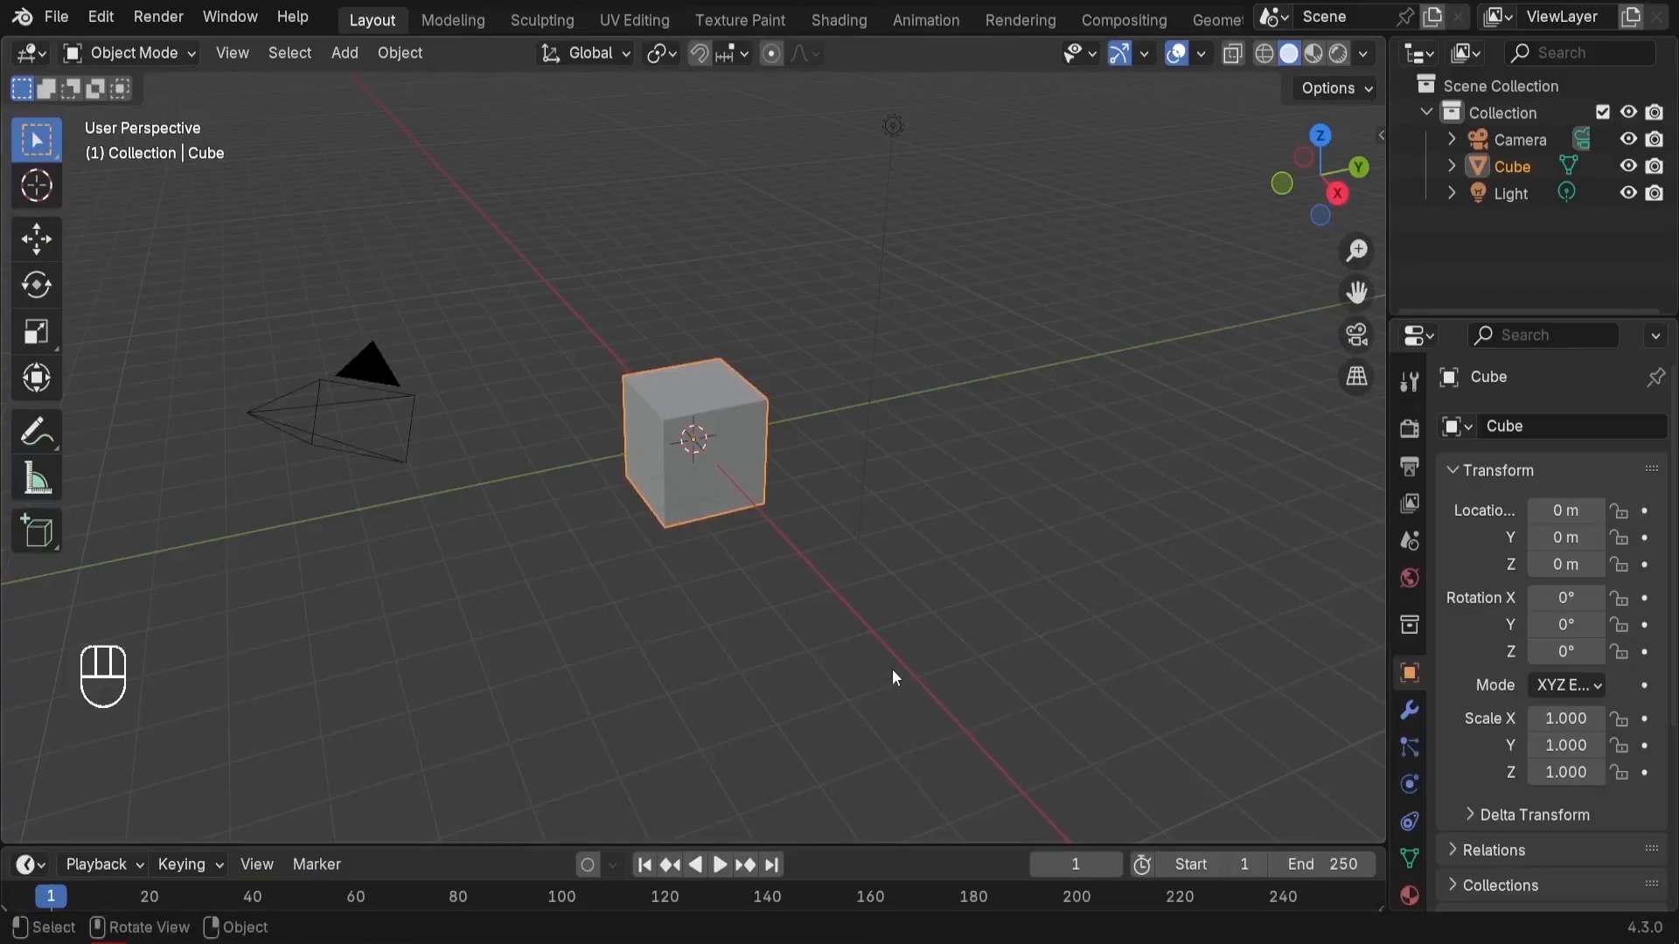
mouse_move(878, 414)
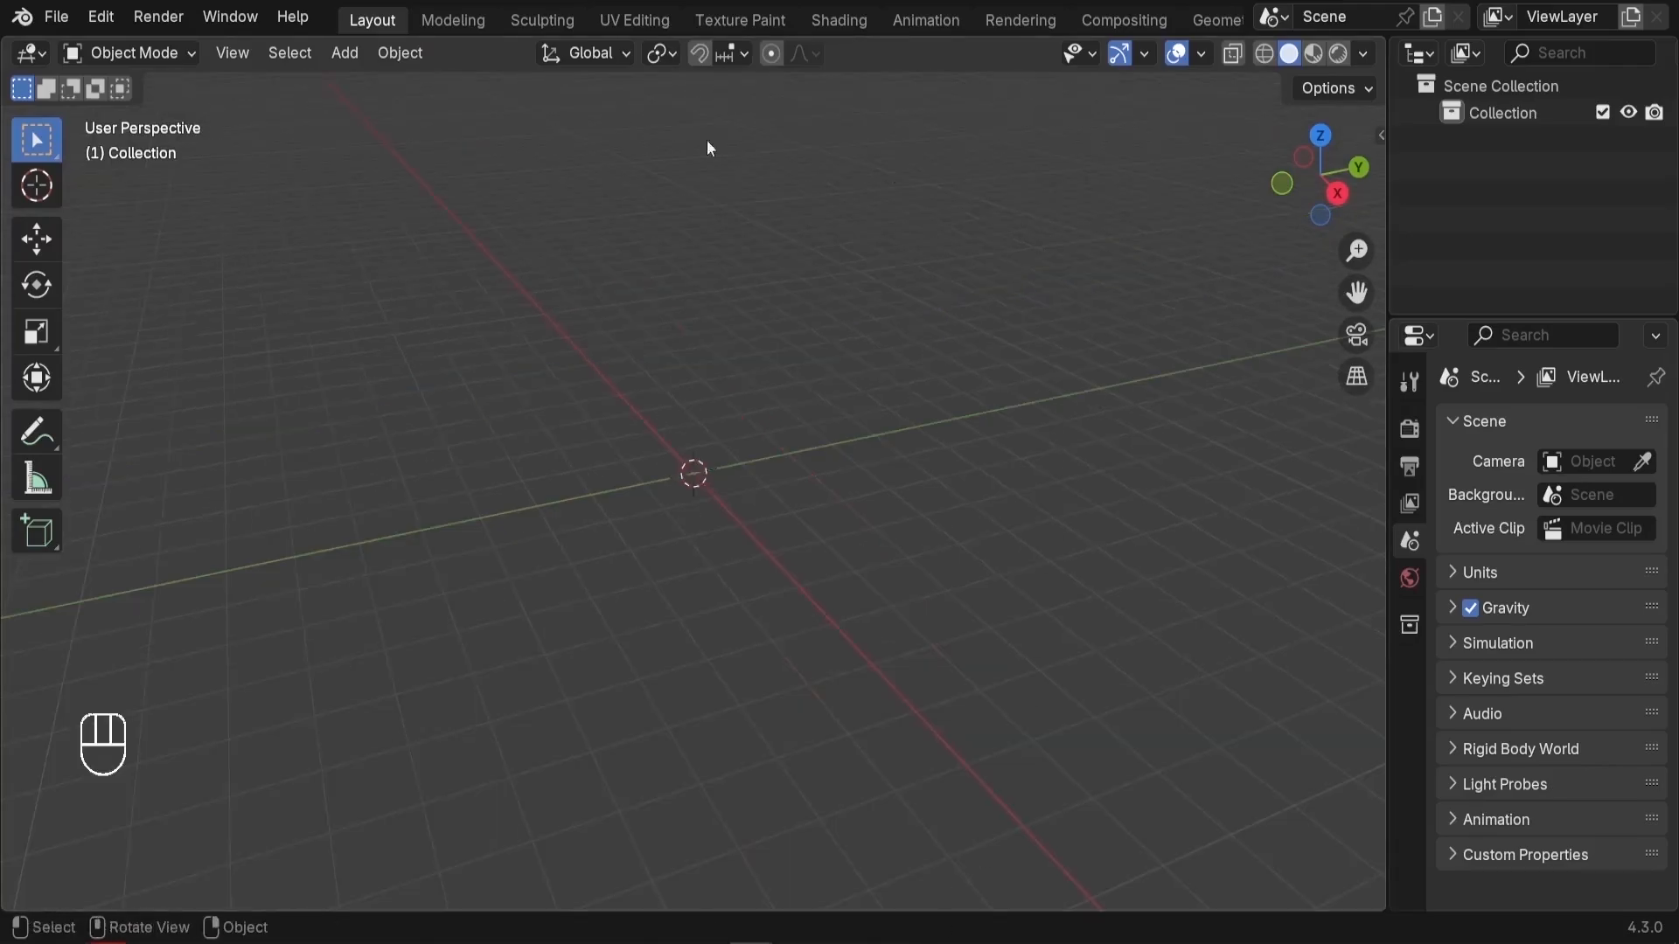
mouse_move(990, 315)
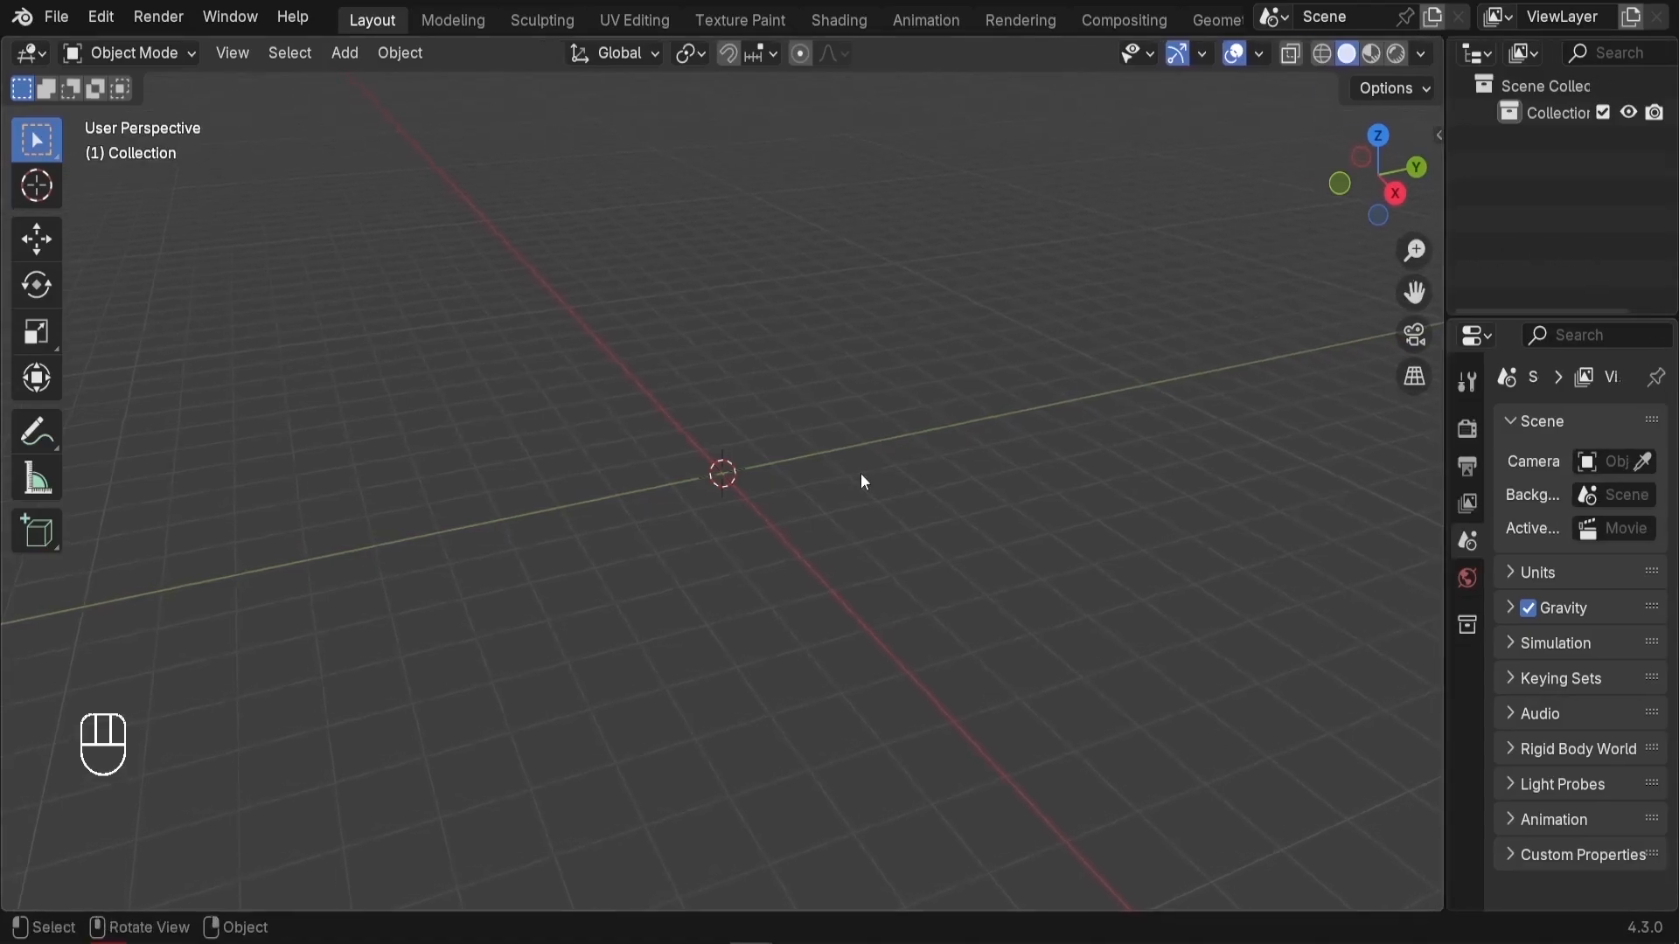
Switch to Front view with Numpad 1 and toggle orthographic projection with Numpad 5.
key("KP_1")
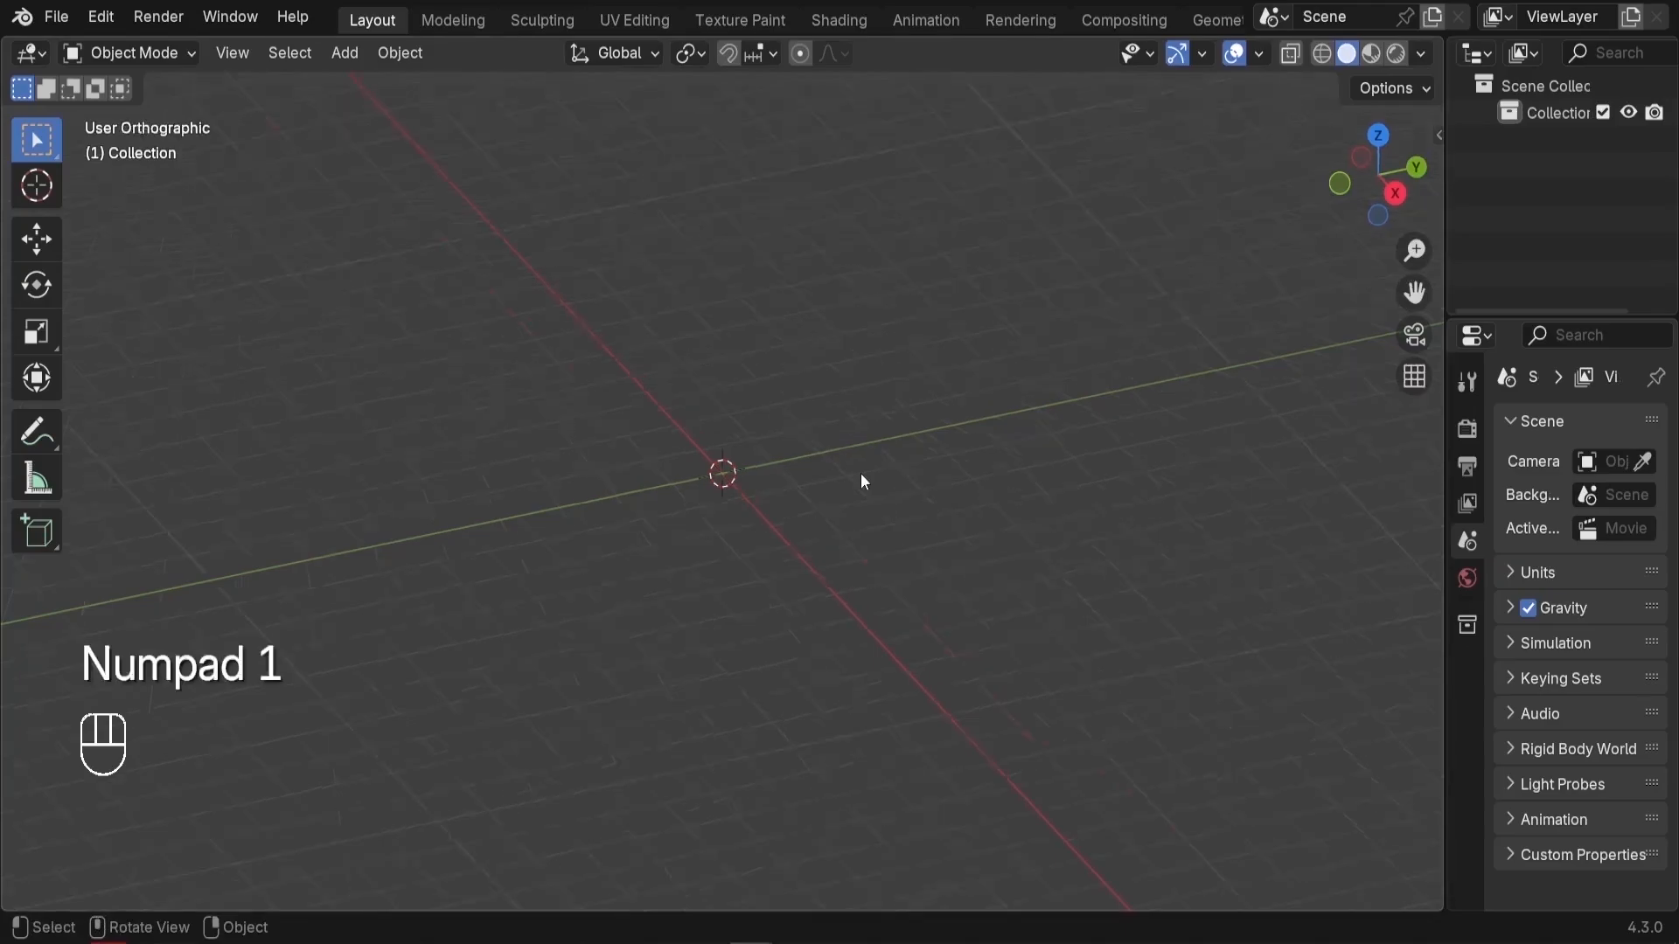
key("KP_1")
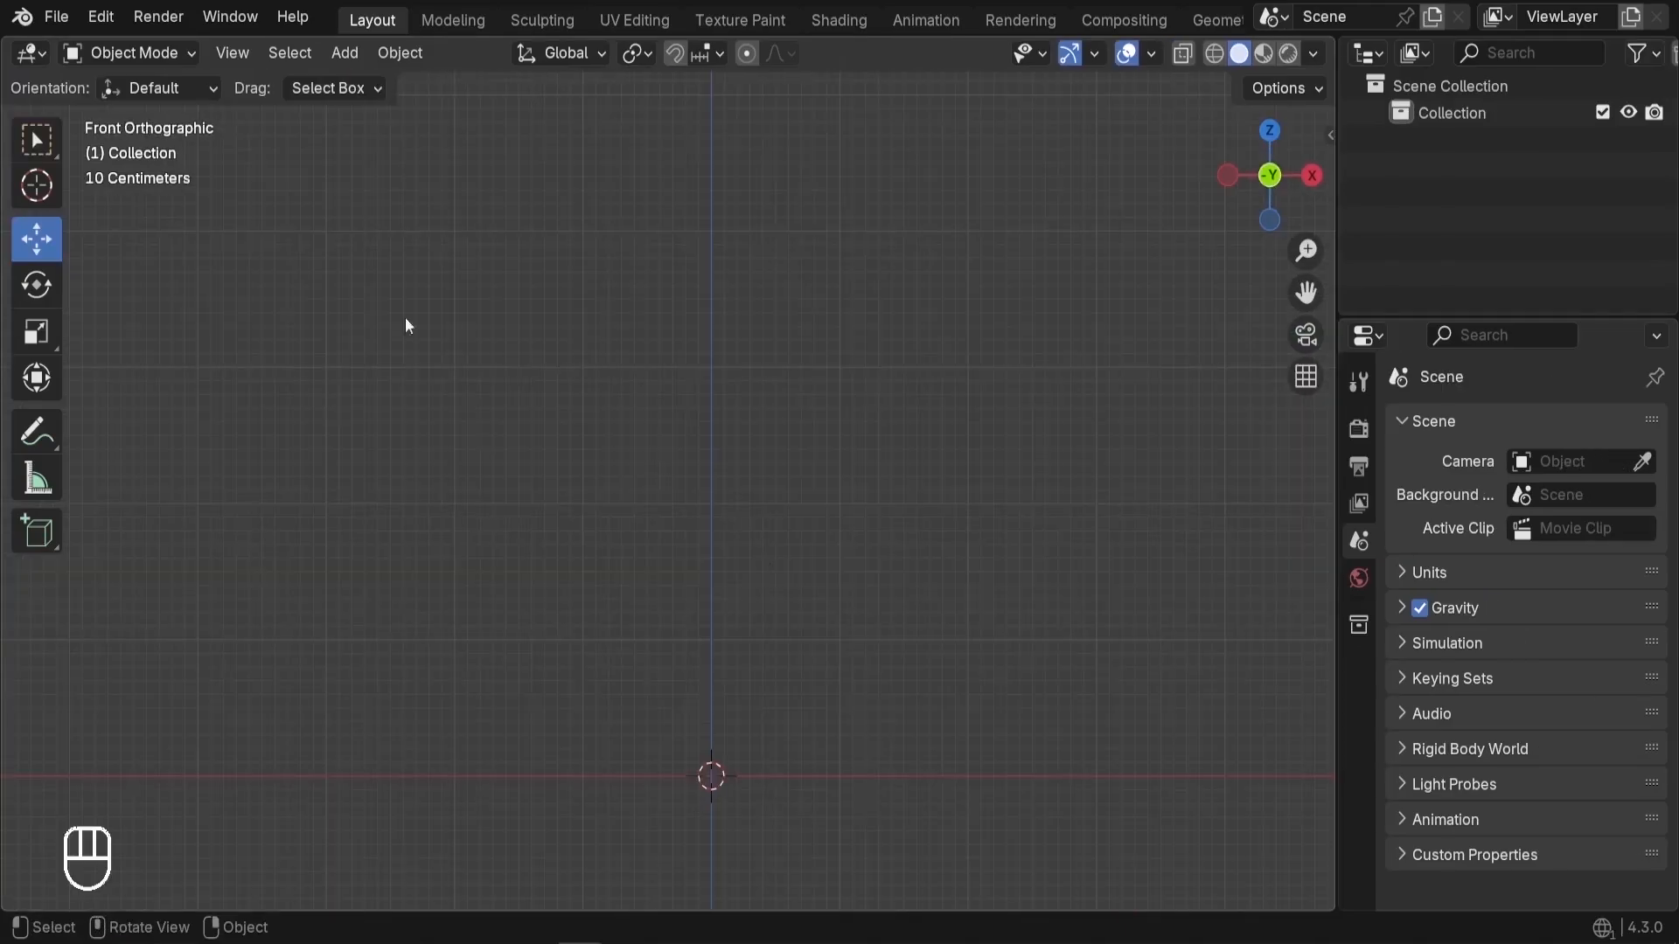
mouse_move(224, 157)
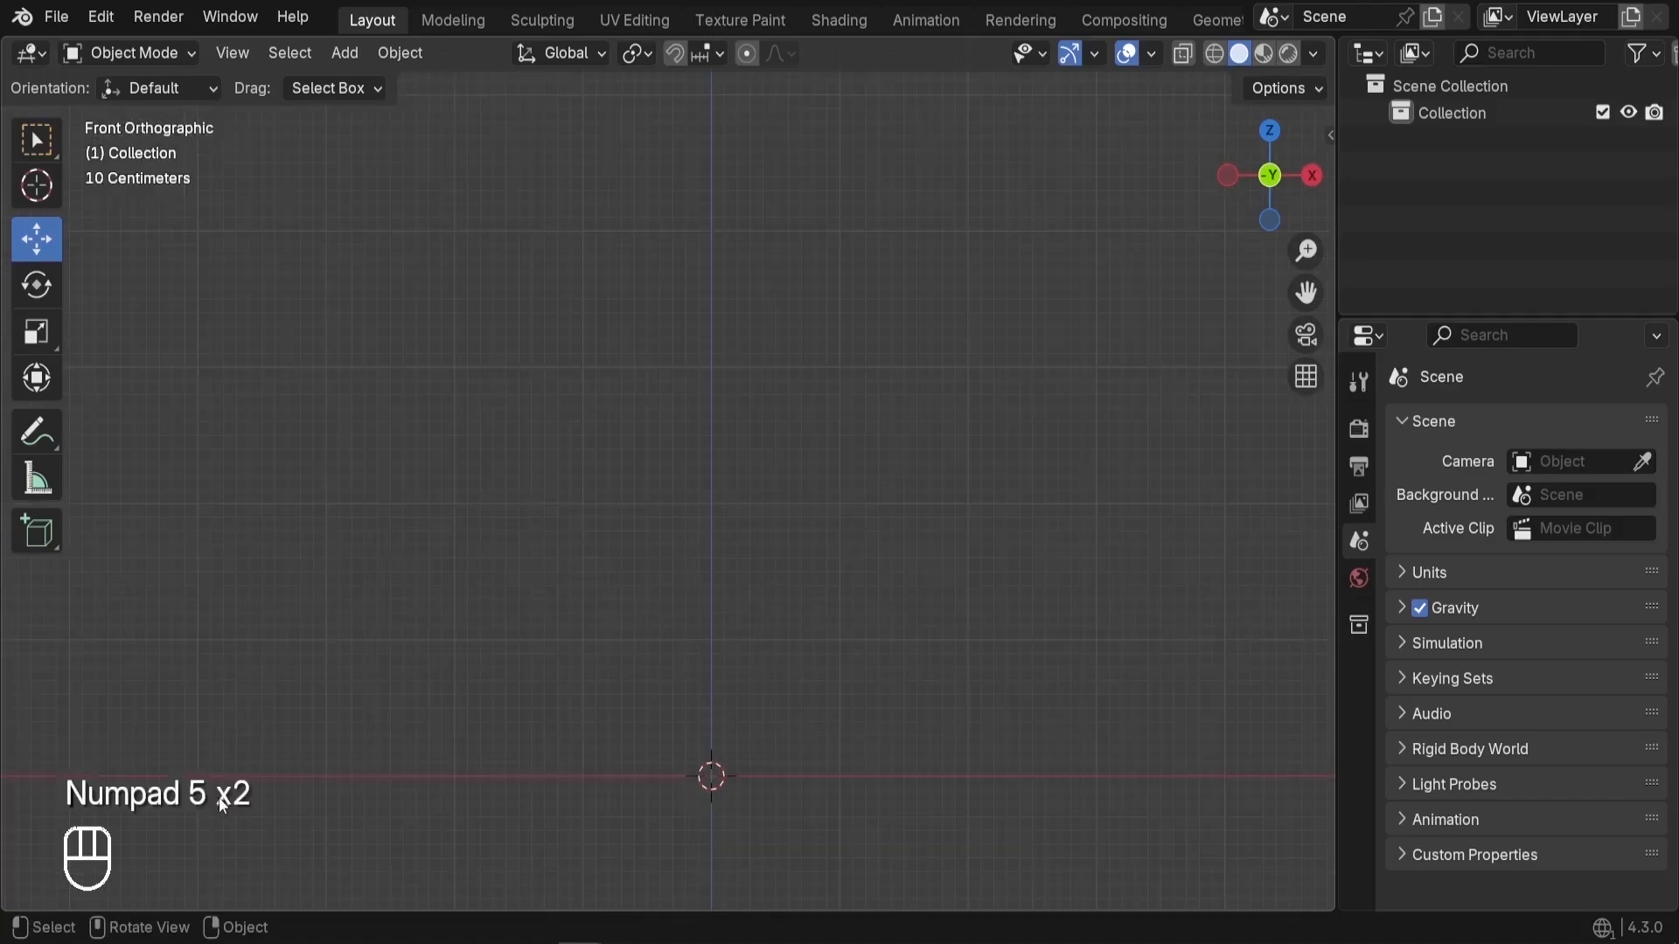
key("KP_5")
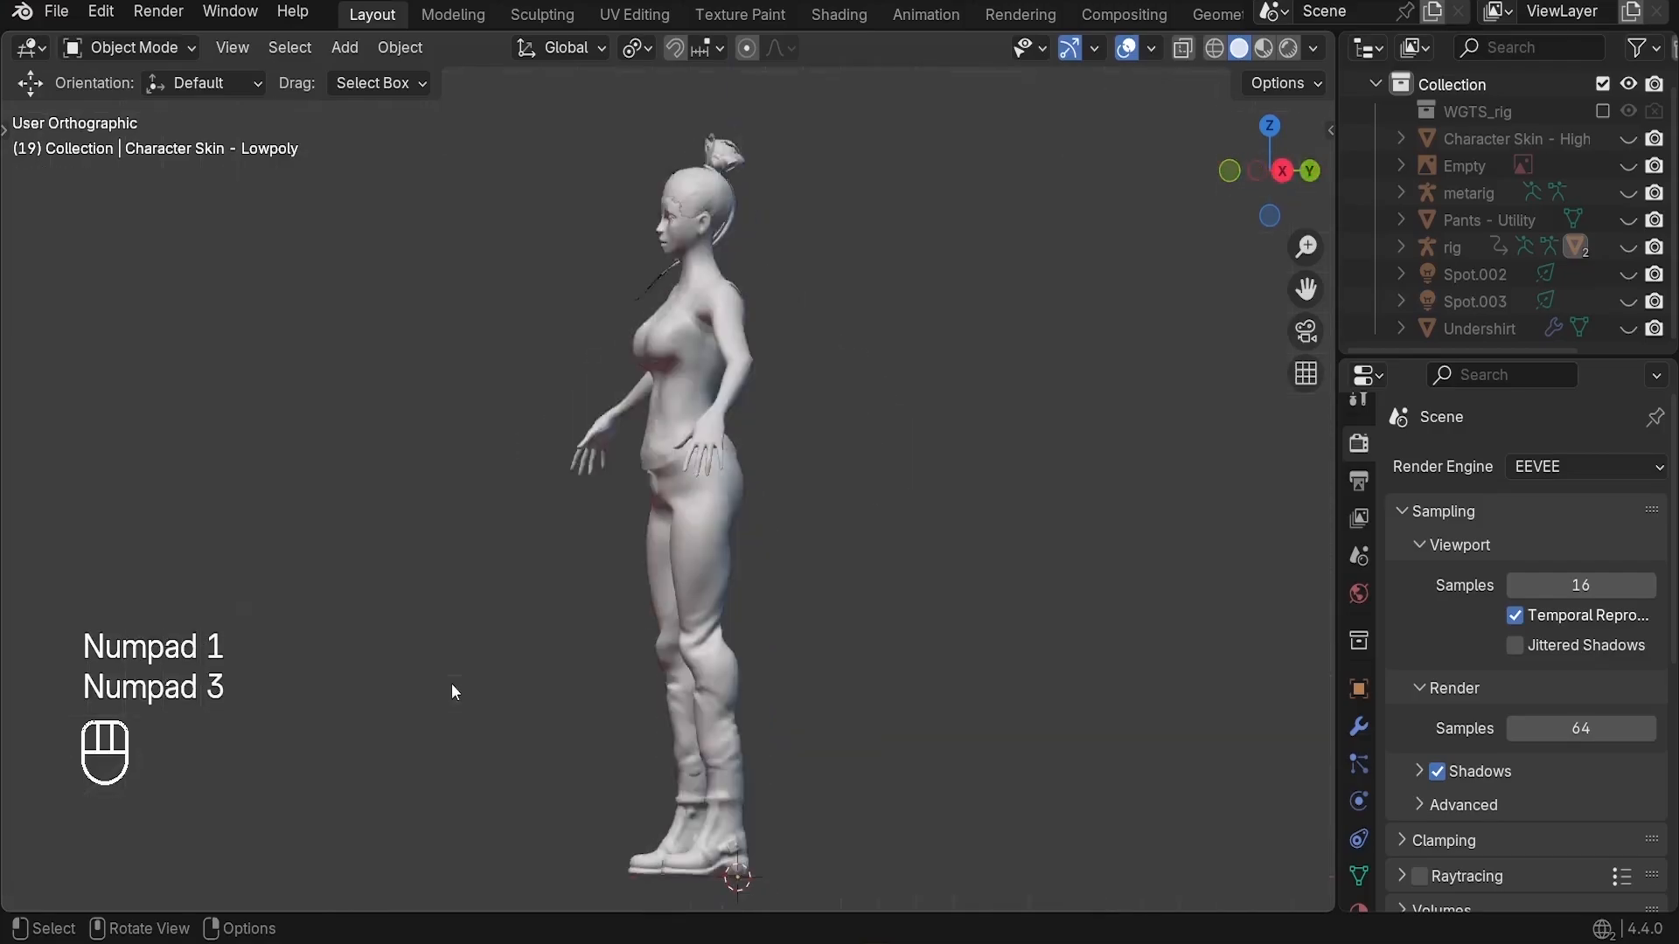
View the character from the right side and toggle Quad View, panning and zooming the perspective panel.
key("KP_3")
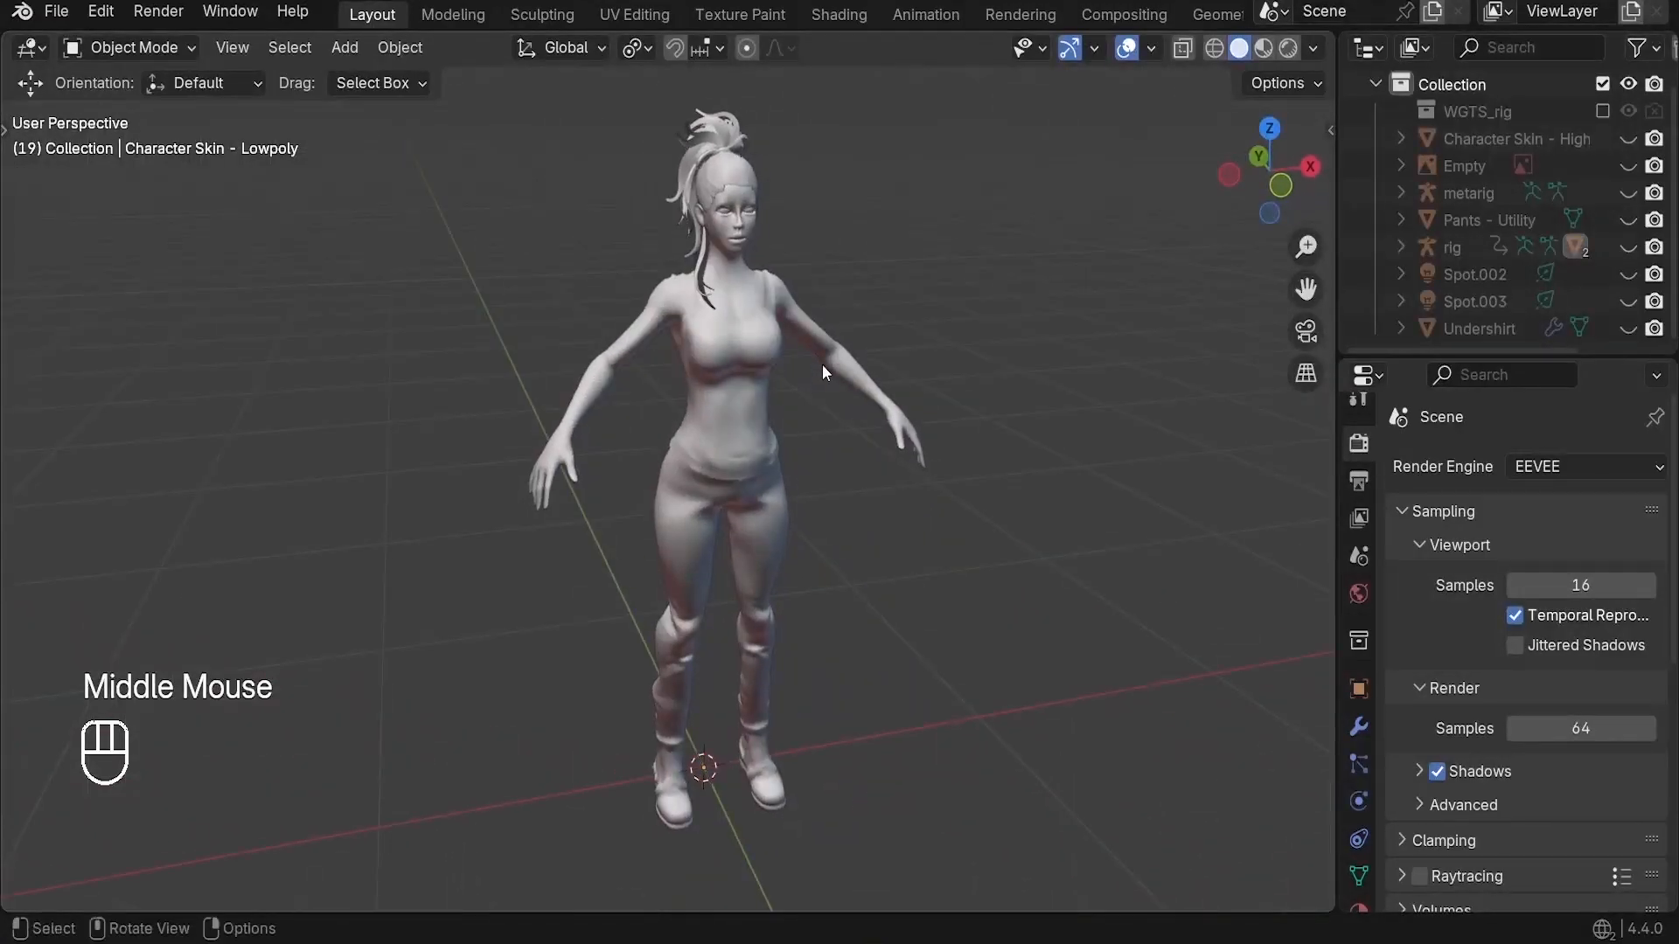
key("ctrl+alt+q")
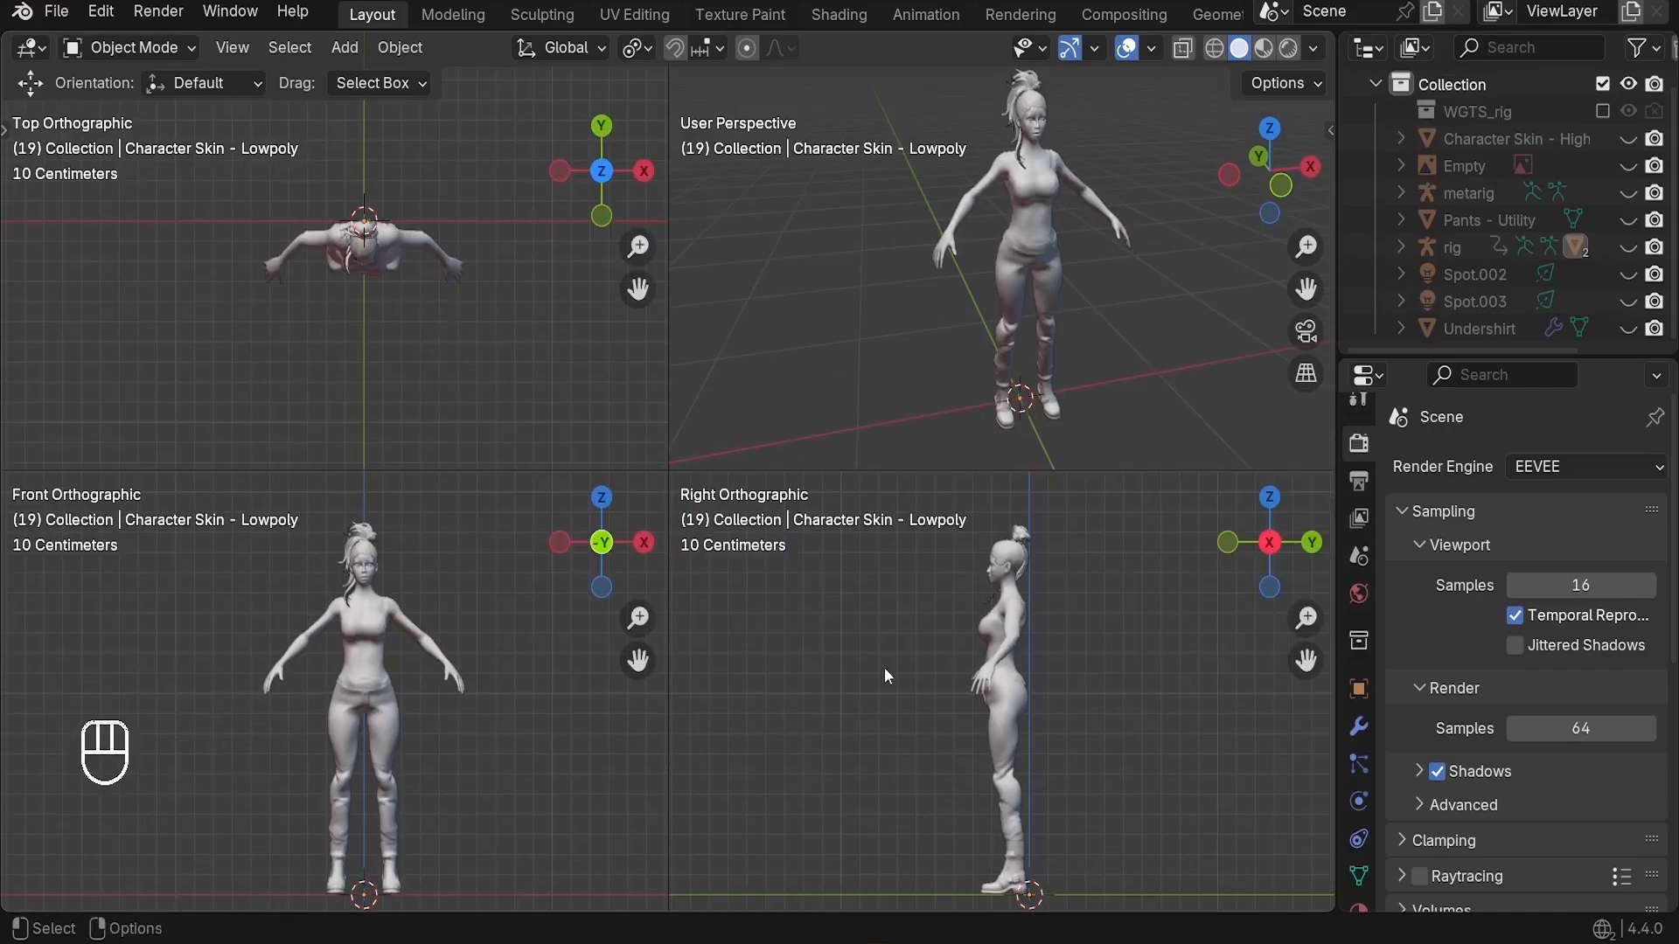
mouse_move(419, 664)
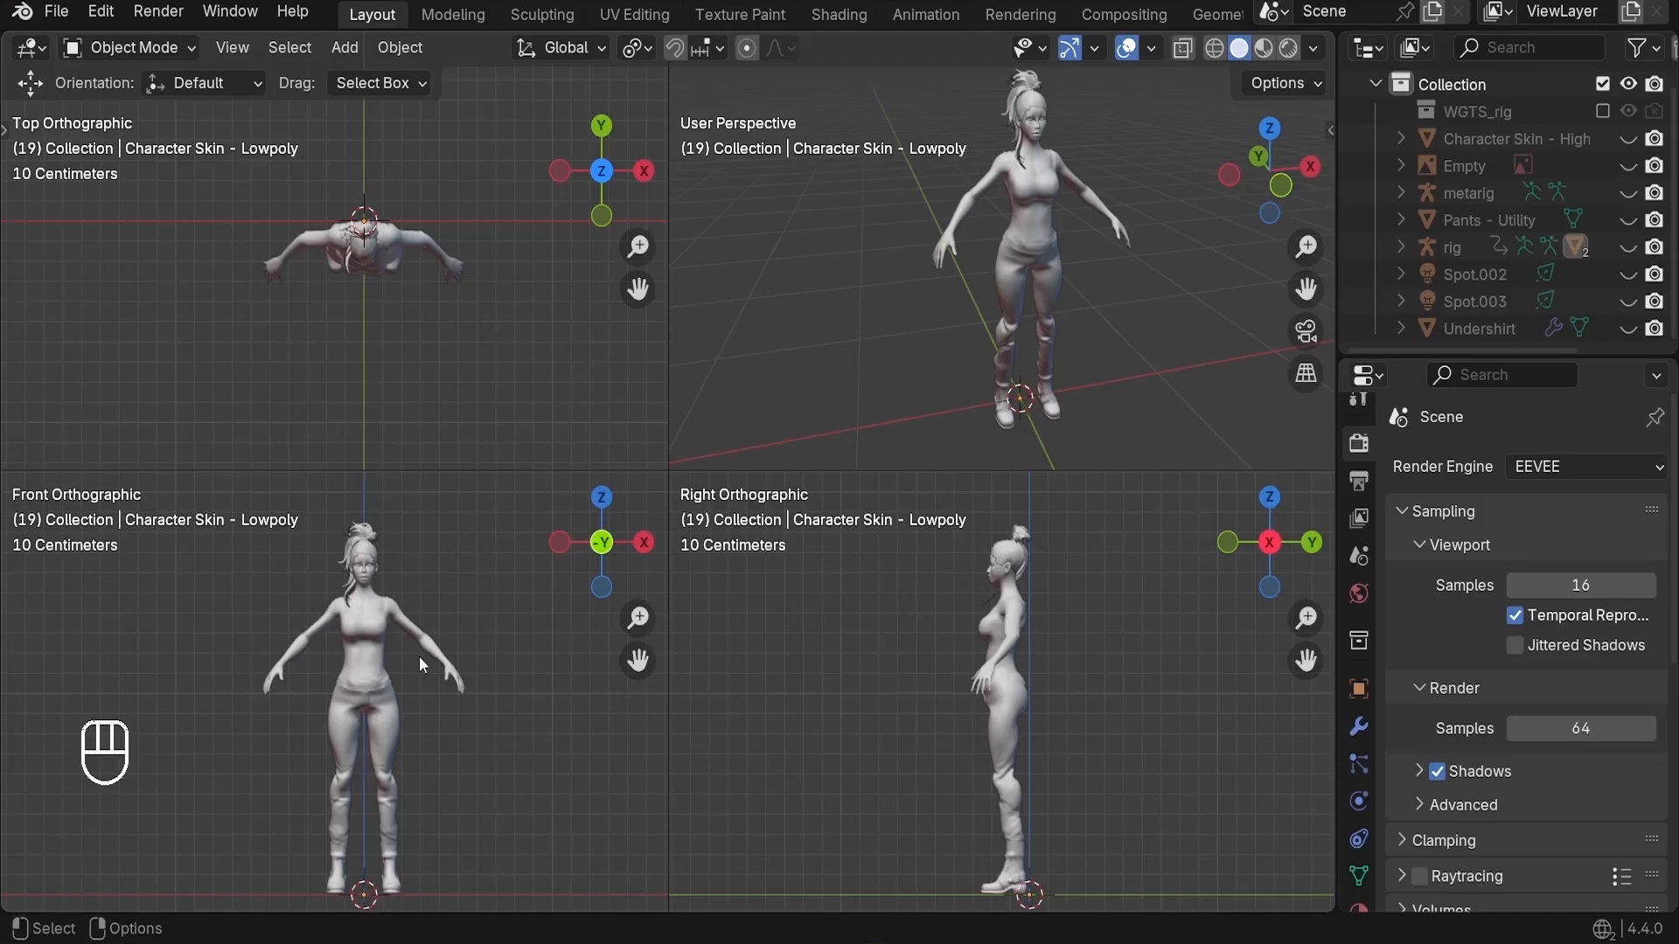
mouse_move(1054, 298)
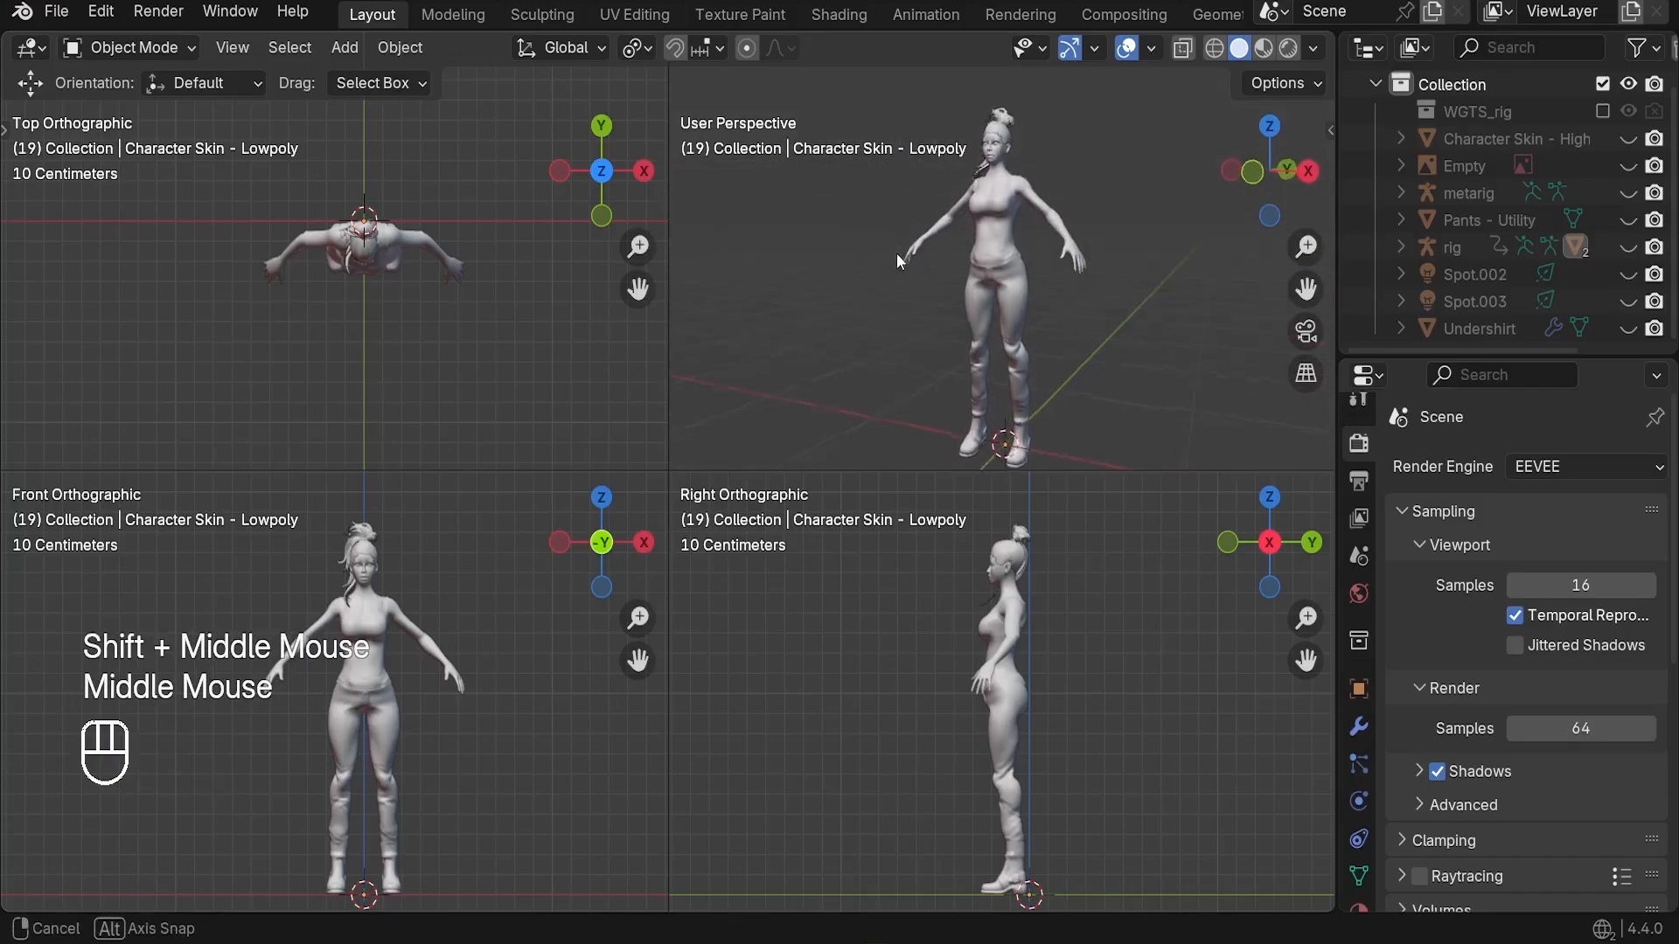
left_click_drag(900, 262, 1005, 318)
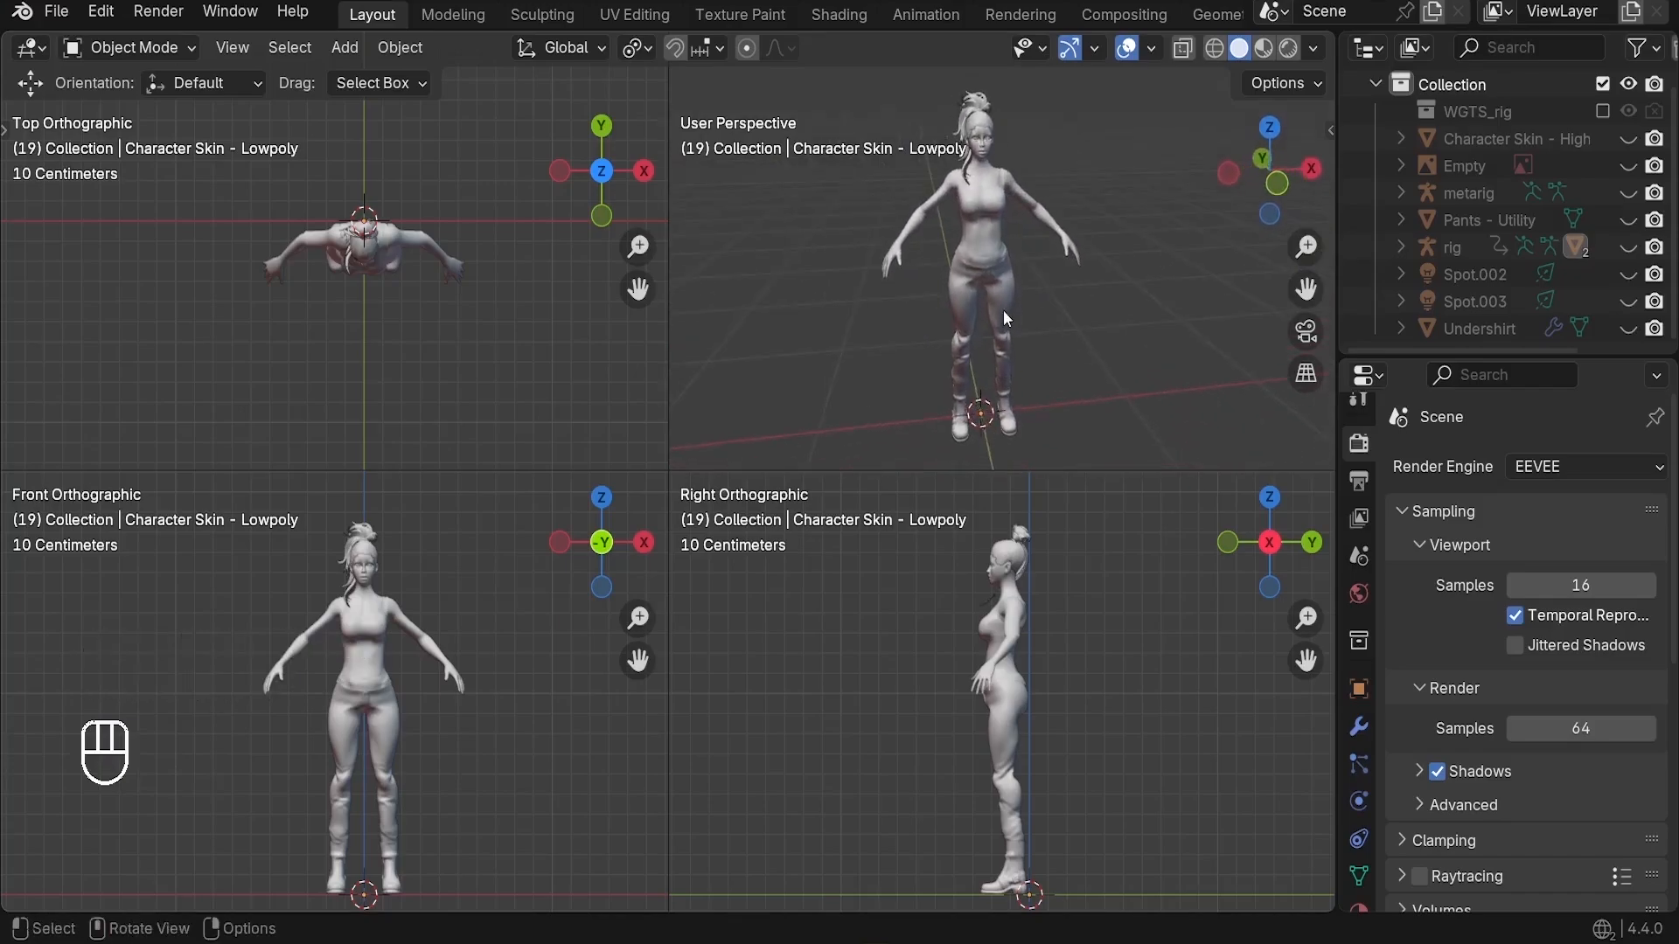
key("ctrl")
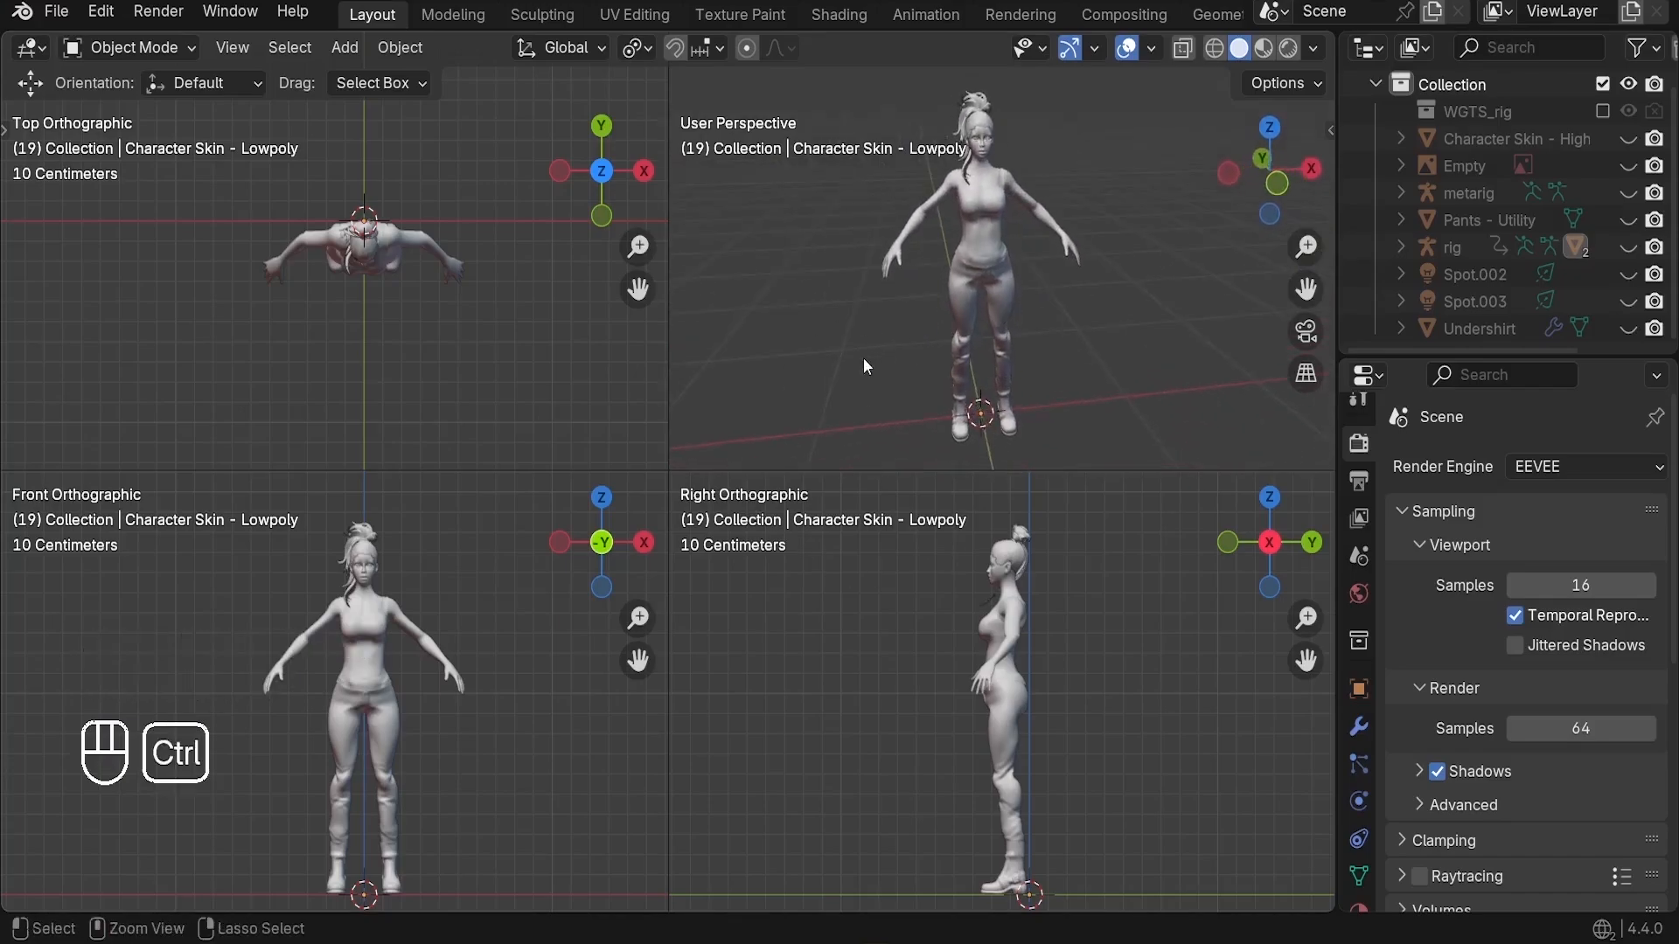
key("ctrl+alt+q")
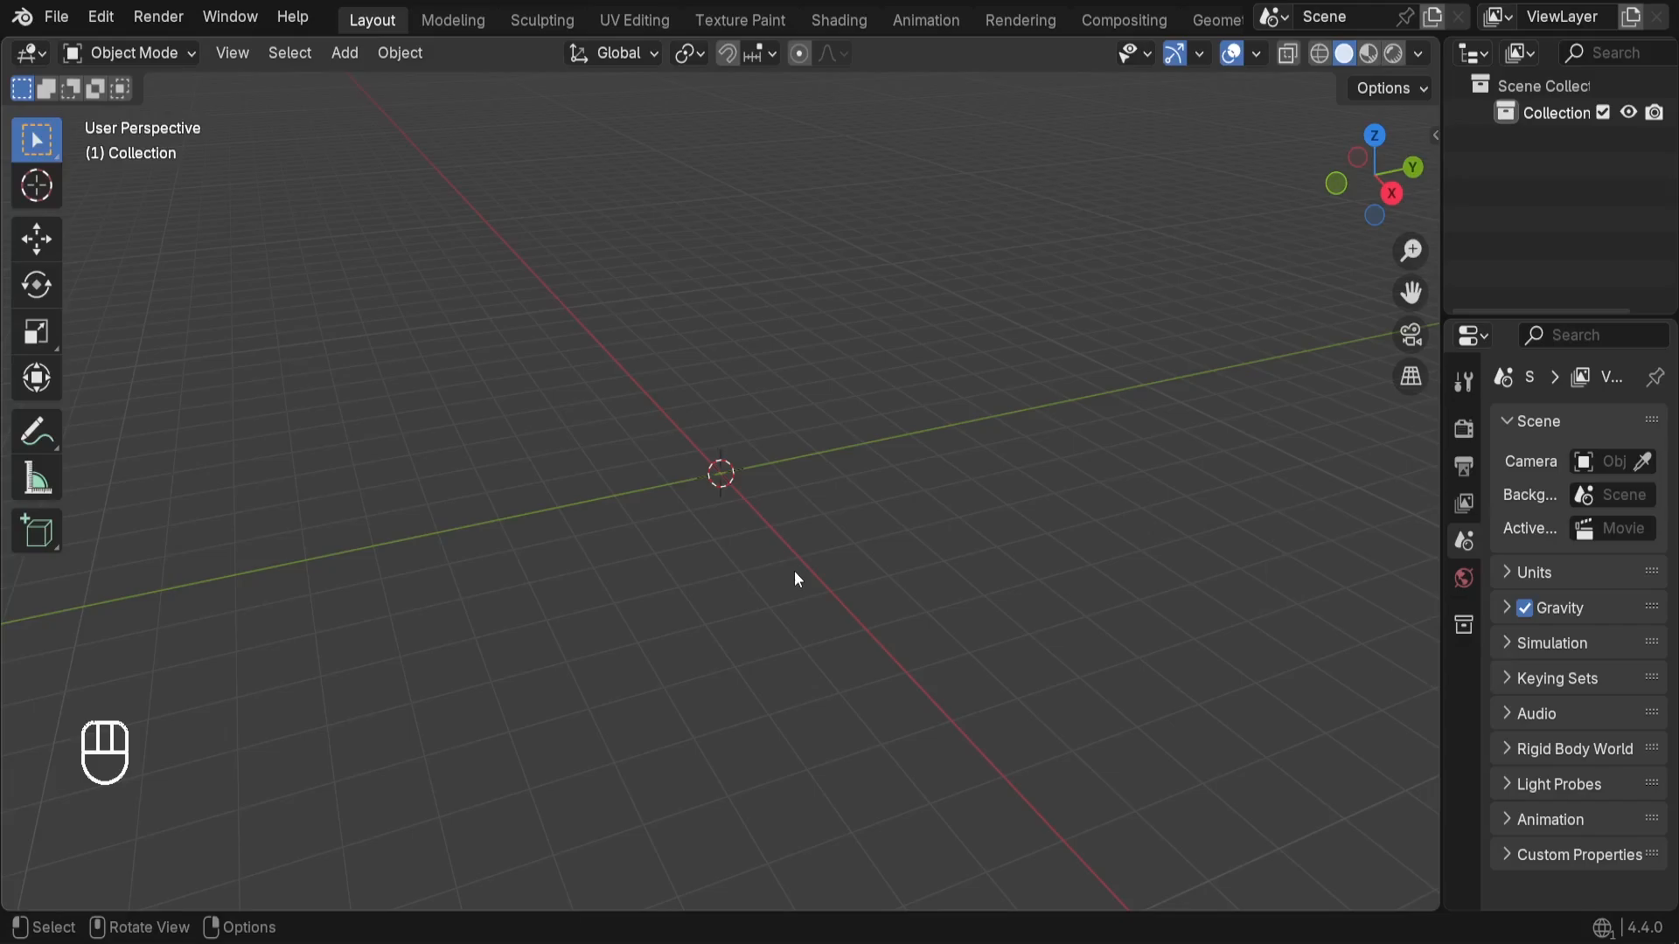
mouse_move(214, 696)
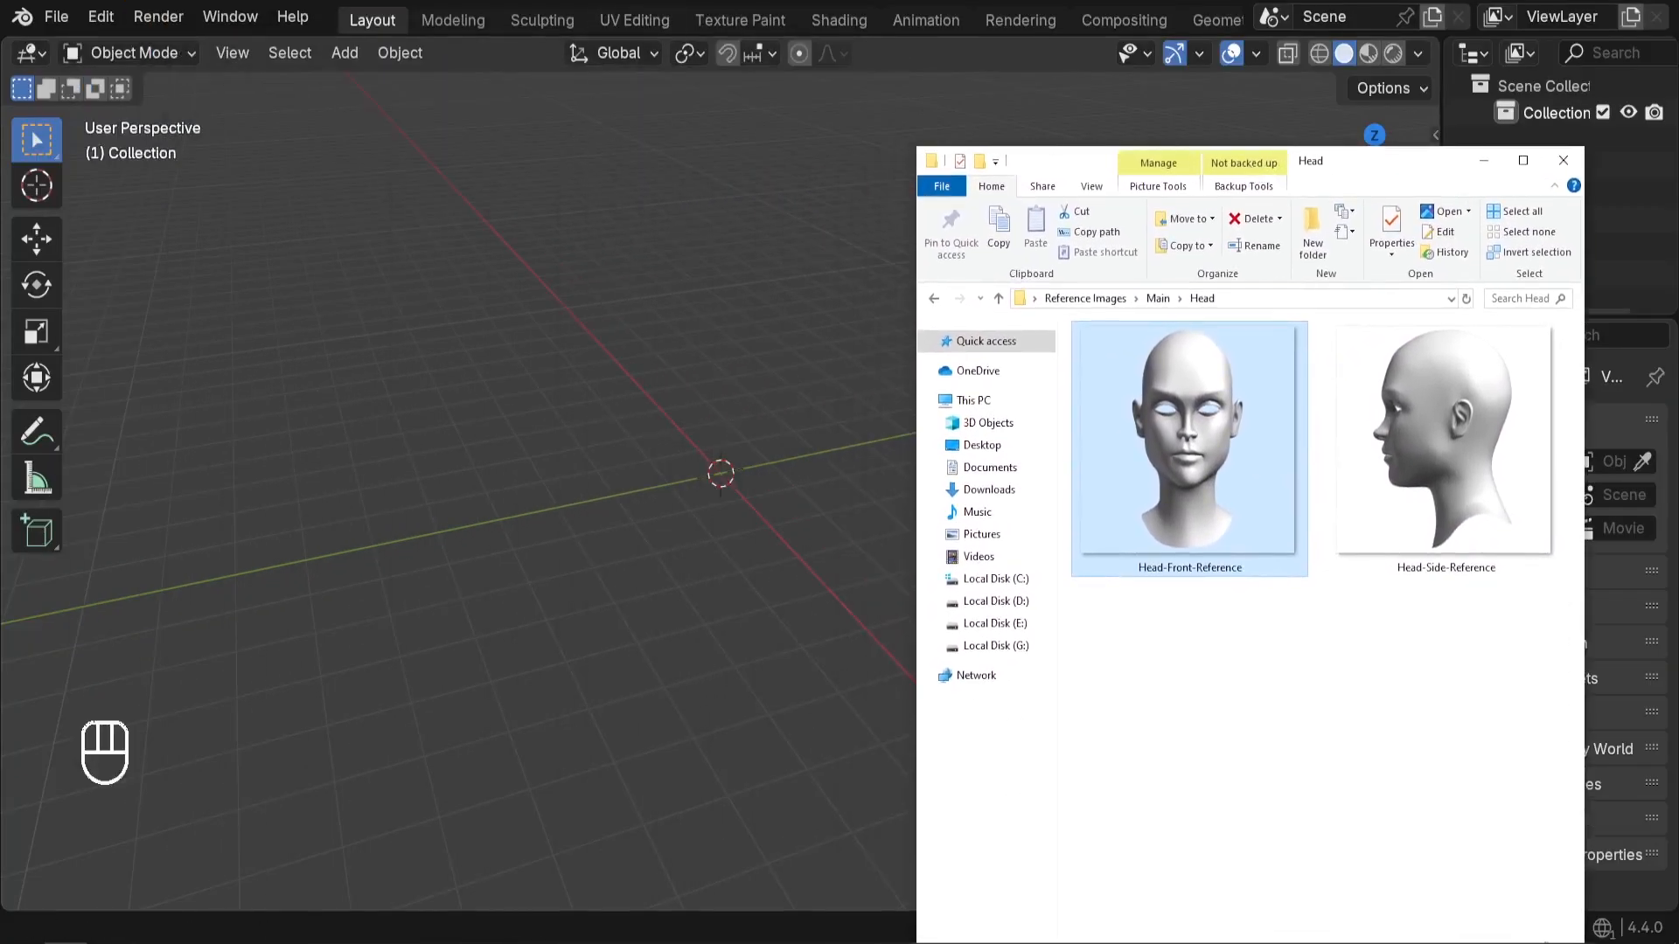
Return to the empty Blender scene and switch it to Front Orthographic view.
left_click(1562, 161)
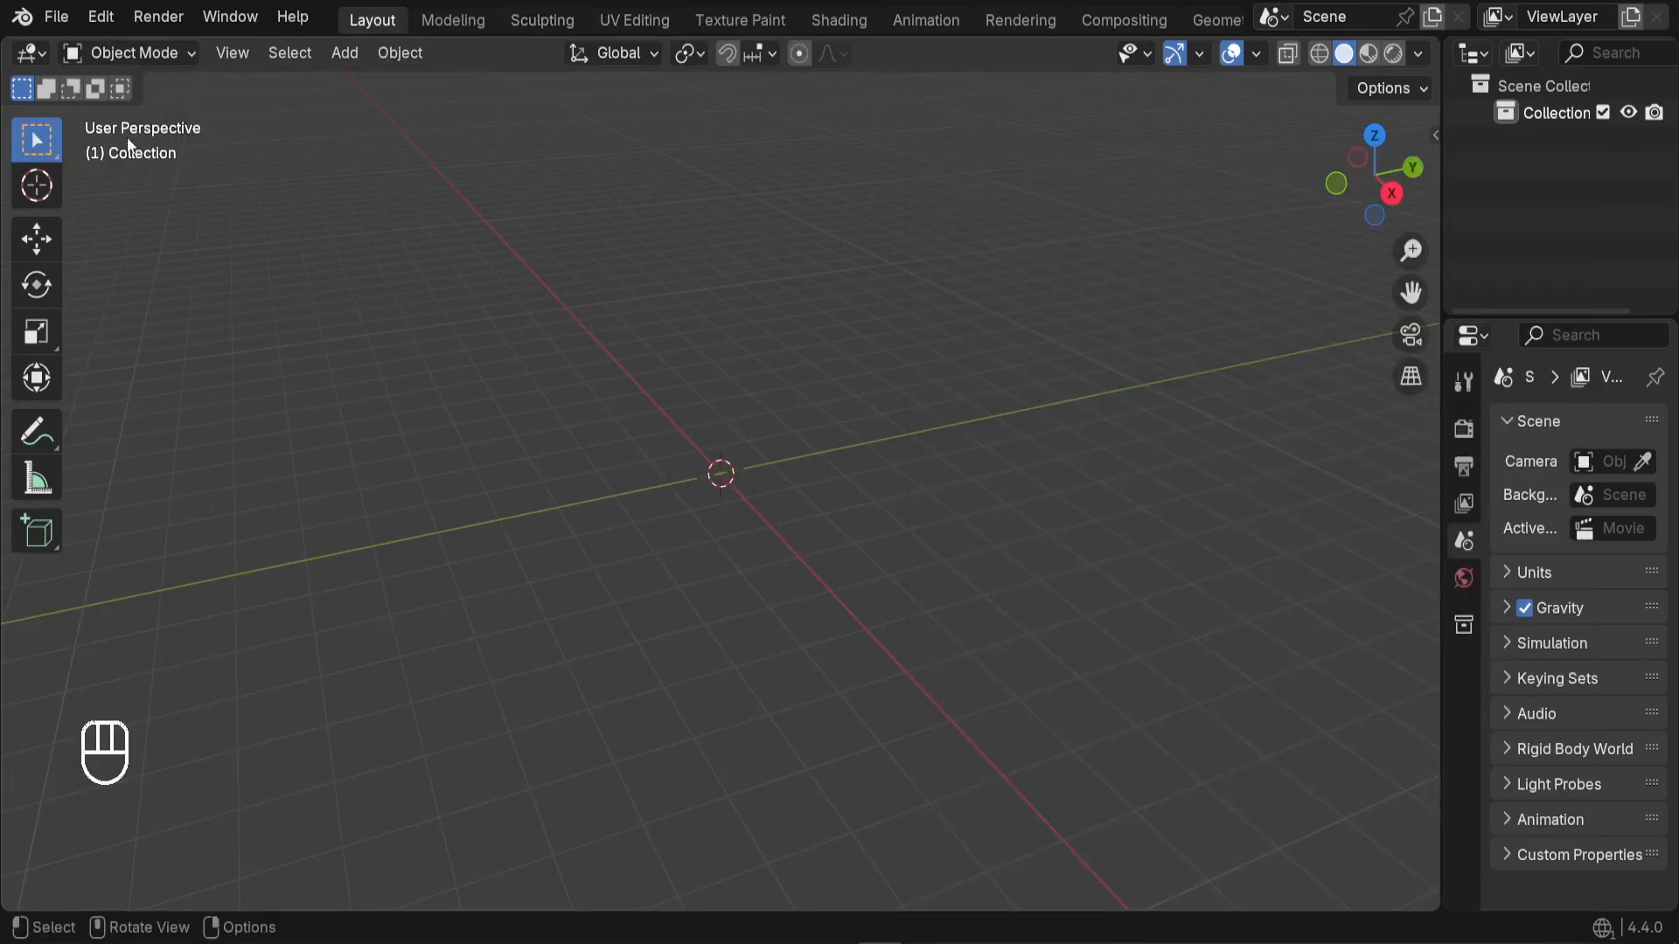
mouse_move(661, 350)
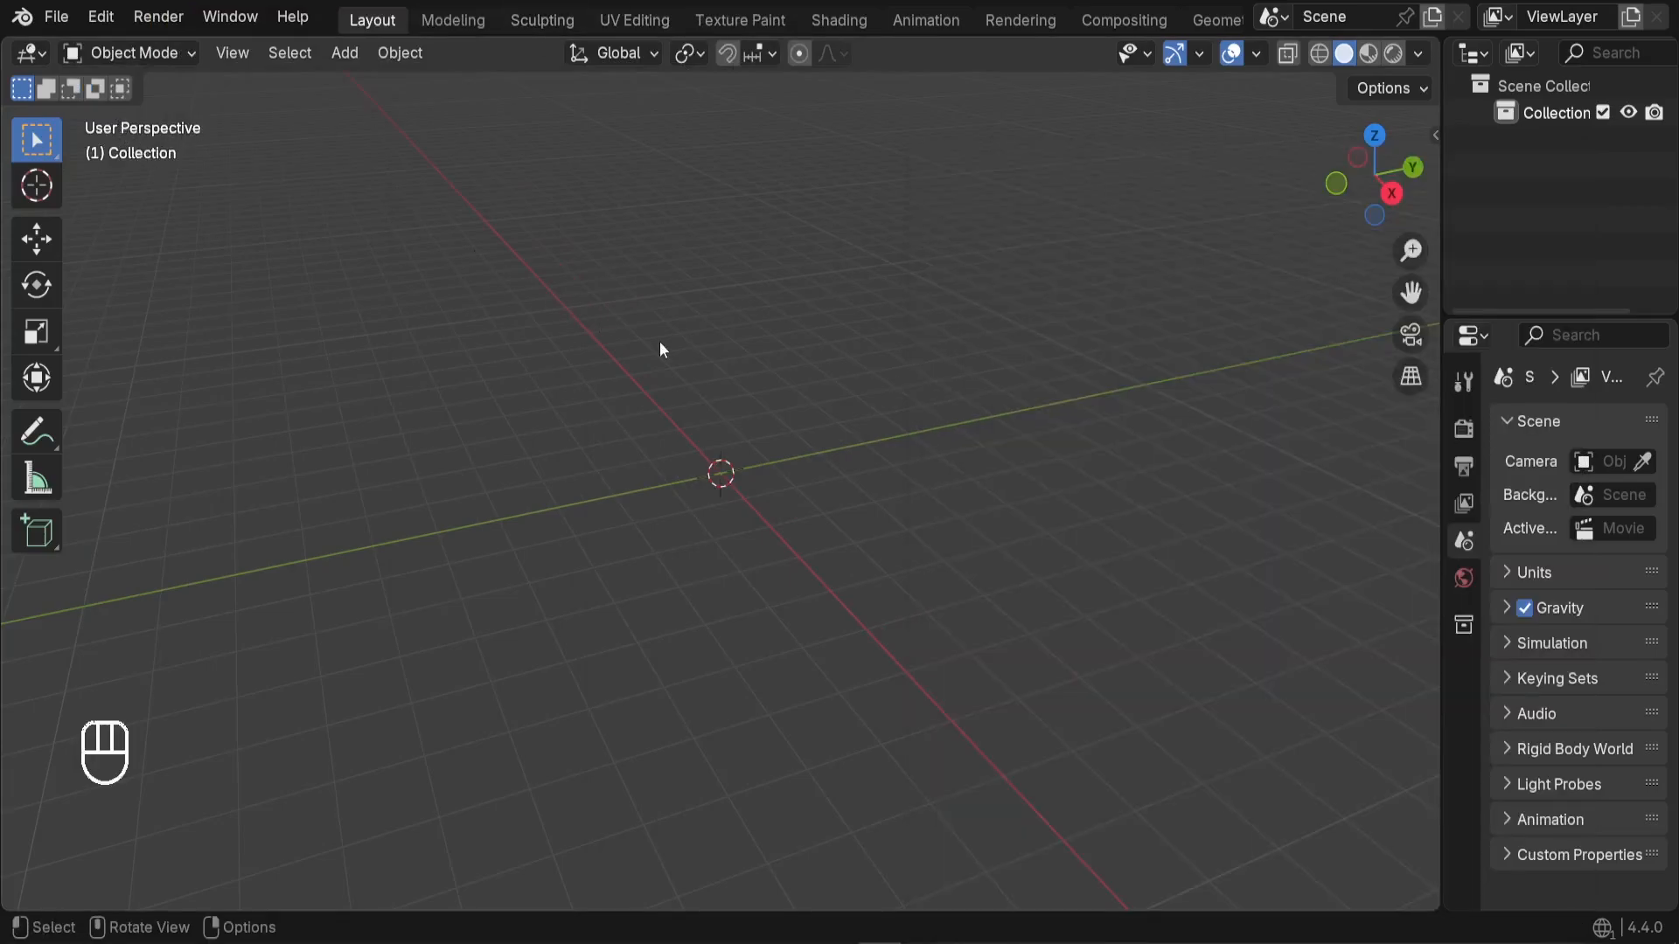
key("KP_1")
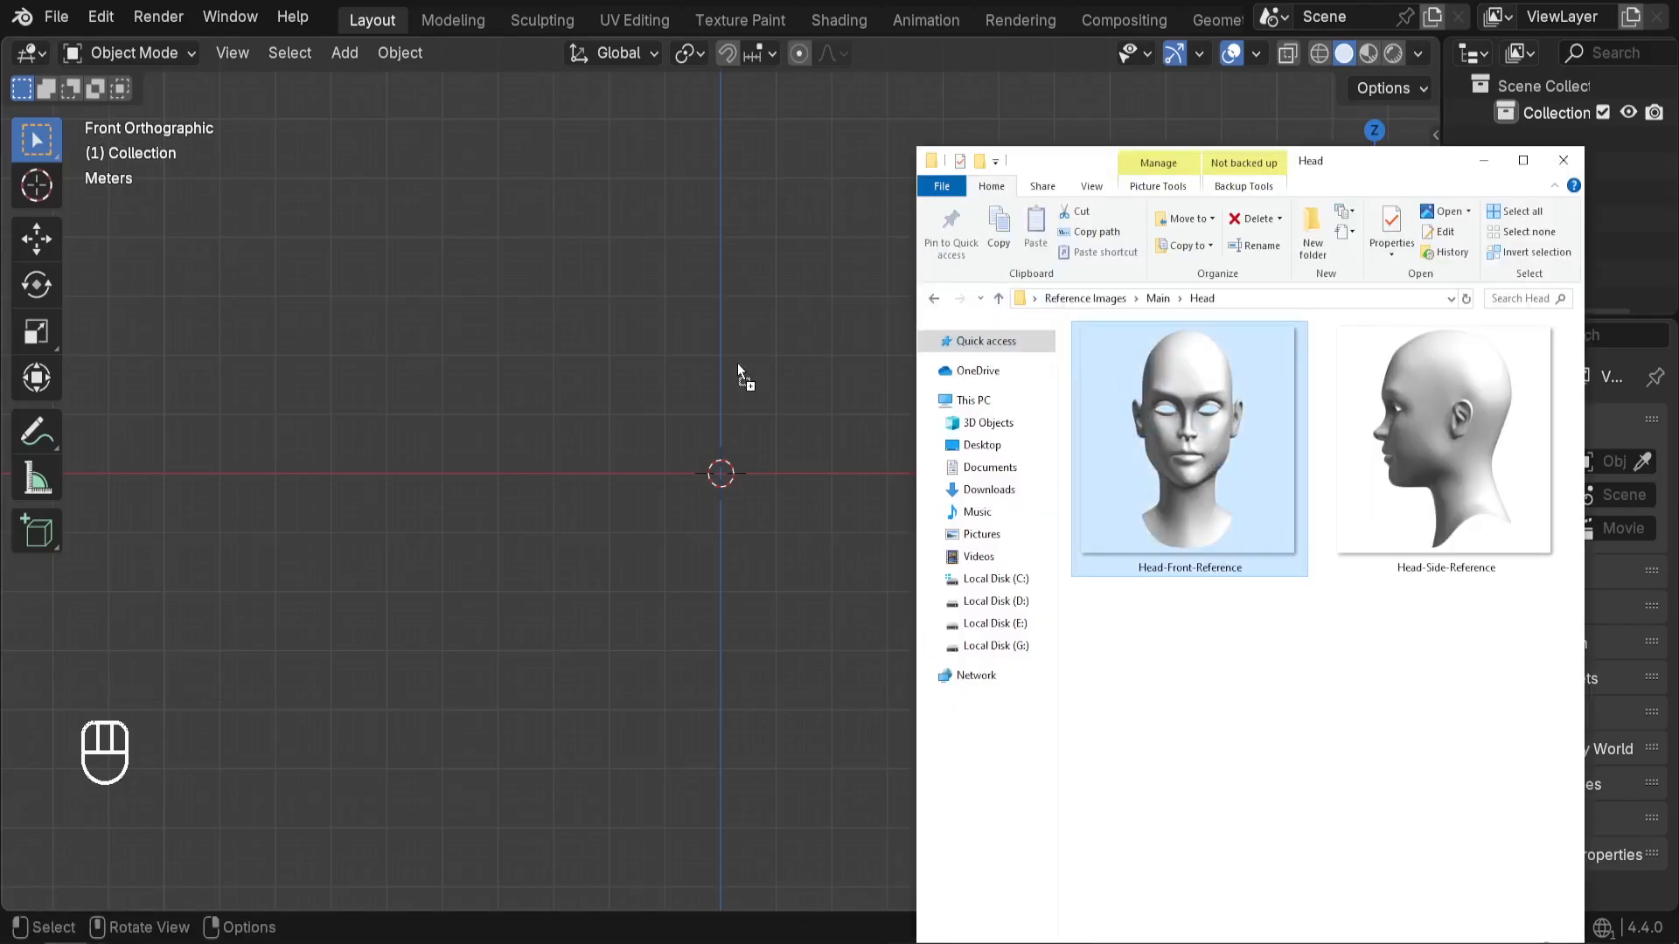
Drop the front head reference image into the front view and move it onto the grid axes.
left_click_drag(1188, 439, 712, 380)
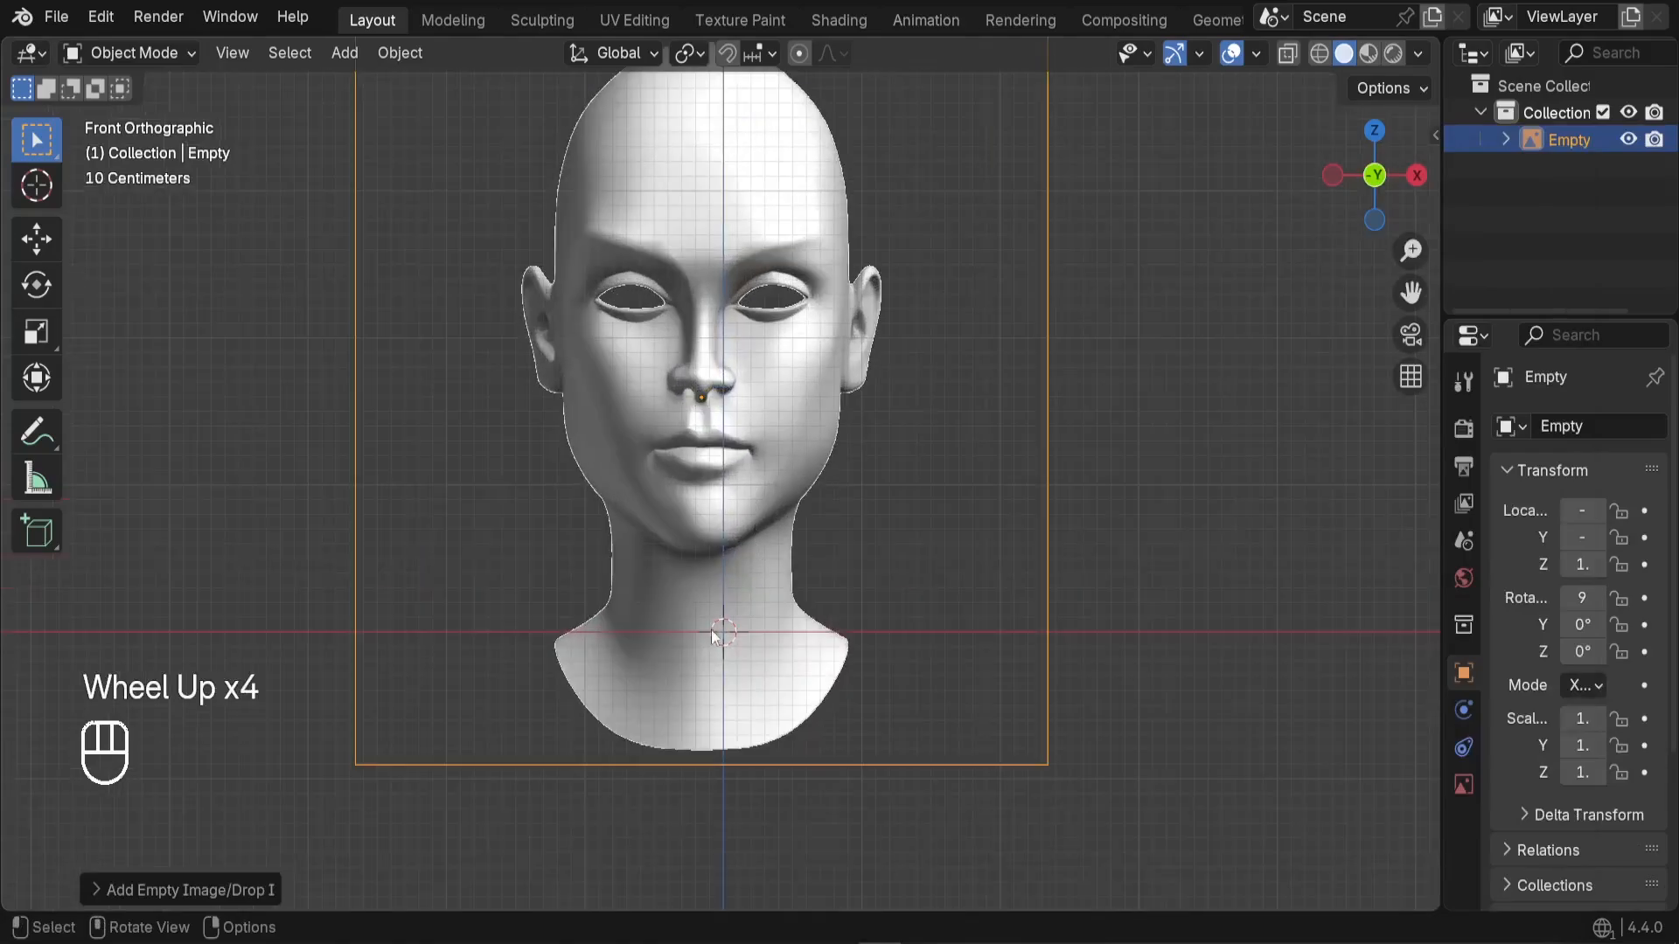
key("g")
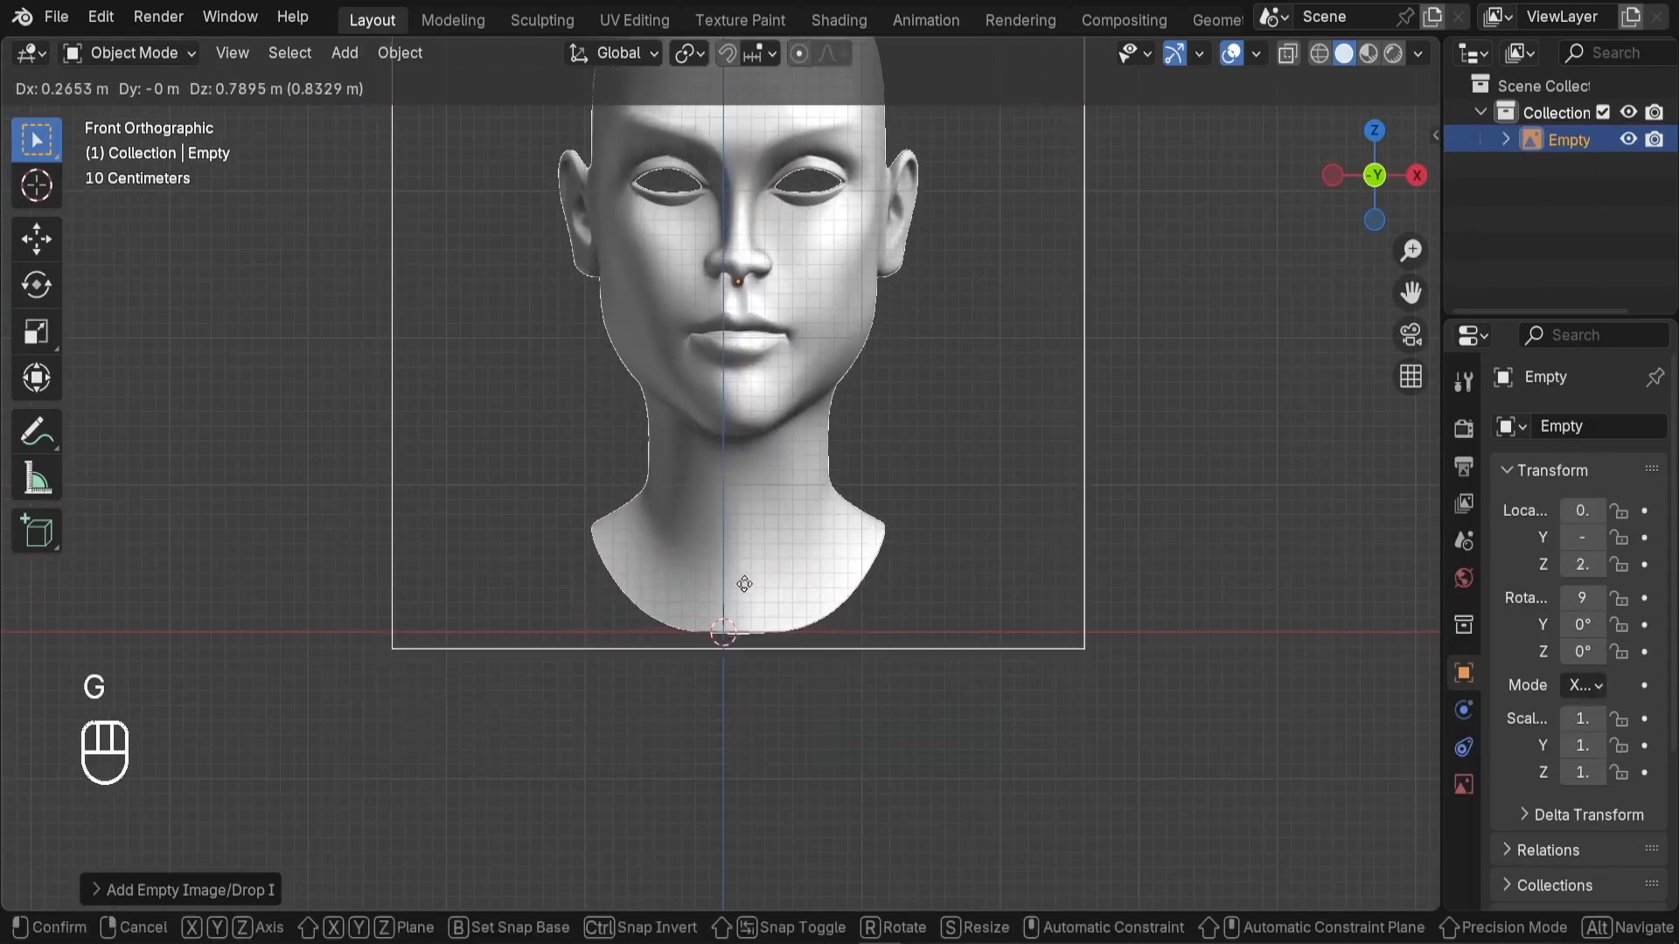
scroll("down", 3)
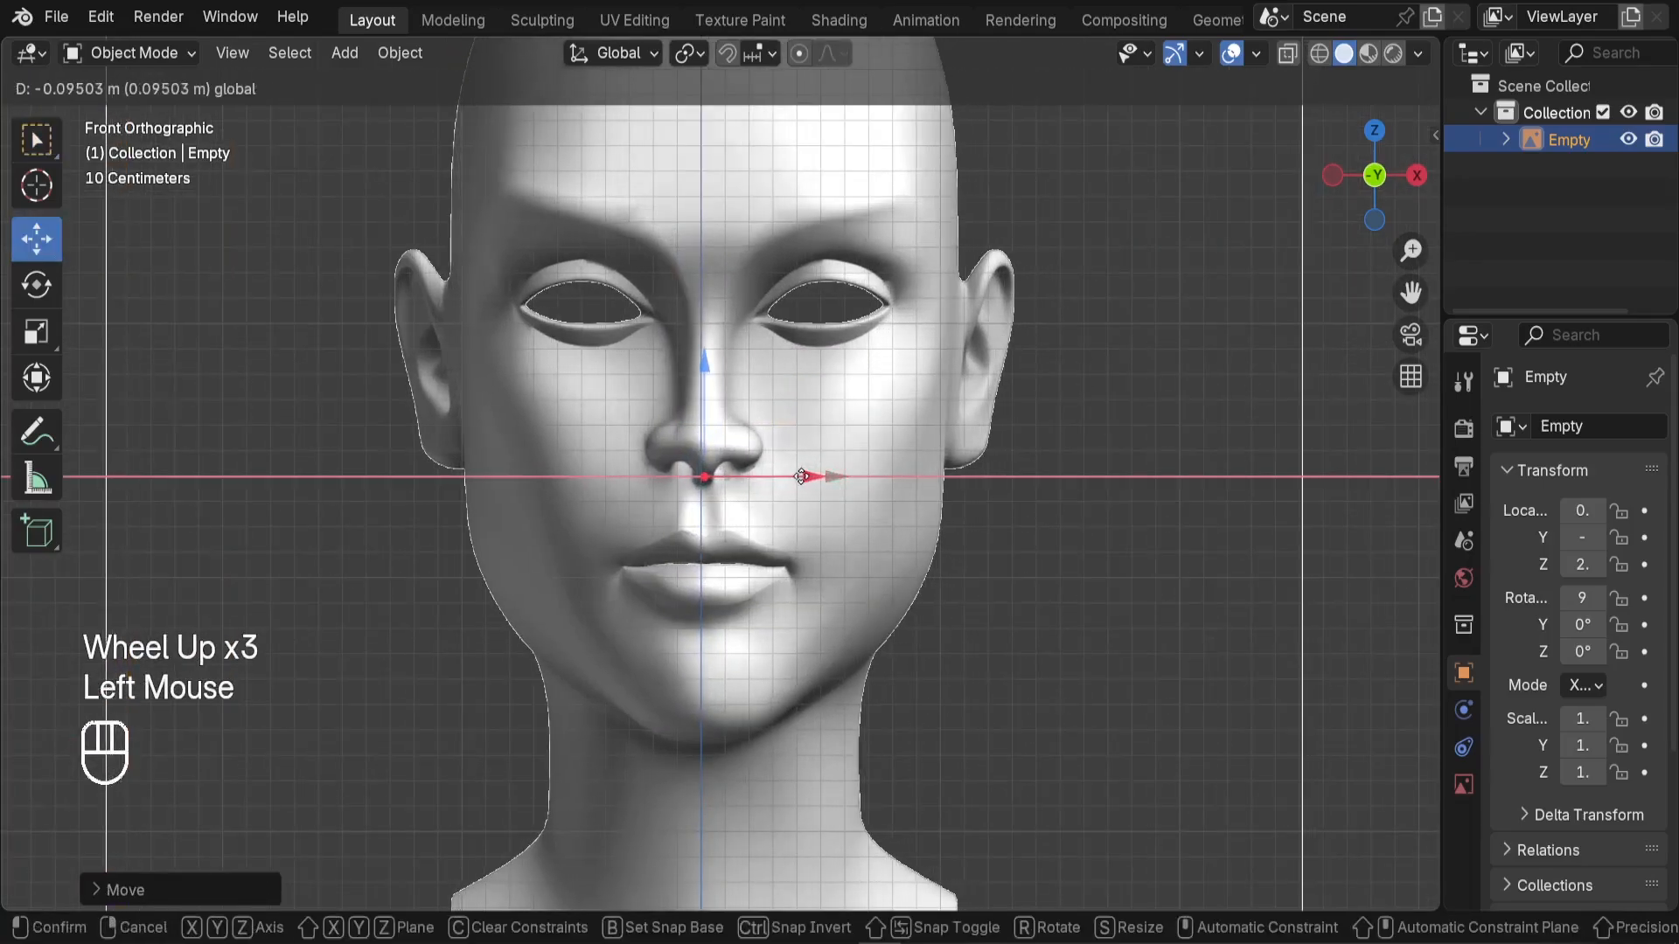
scroll("down", 3)
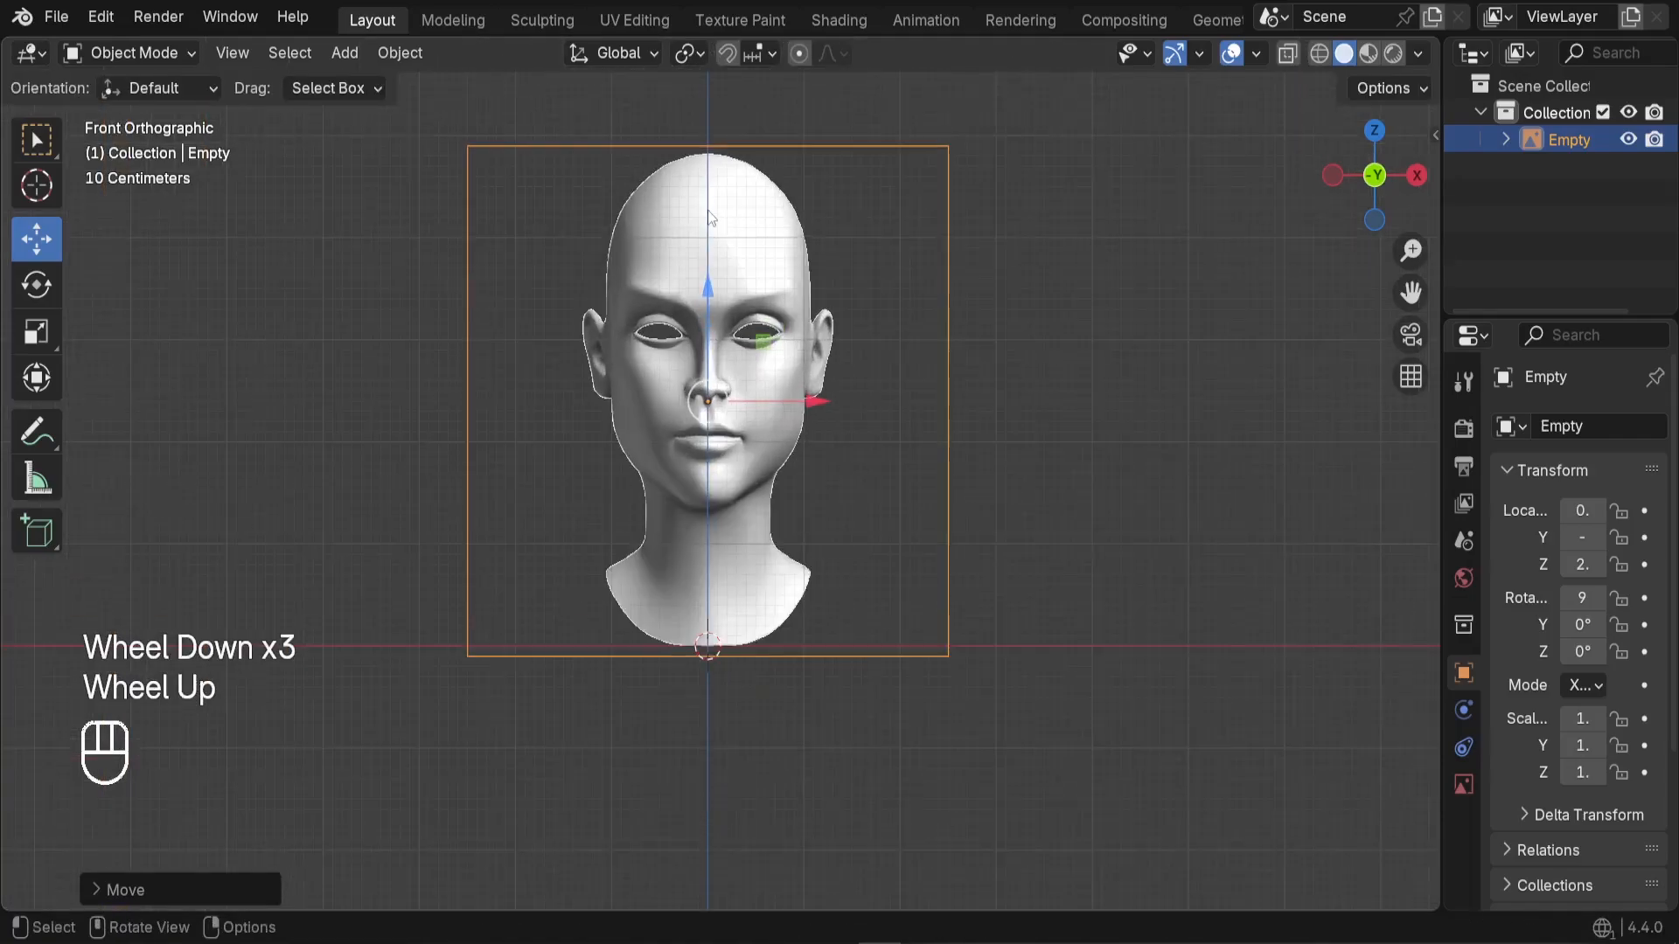
scroll("up", 3)
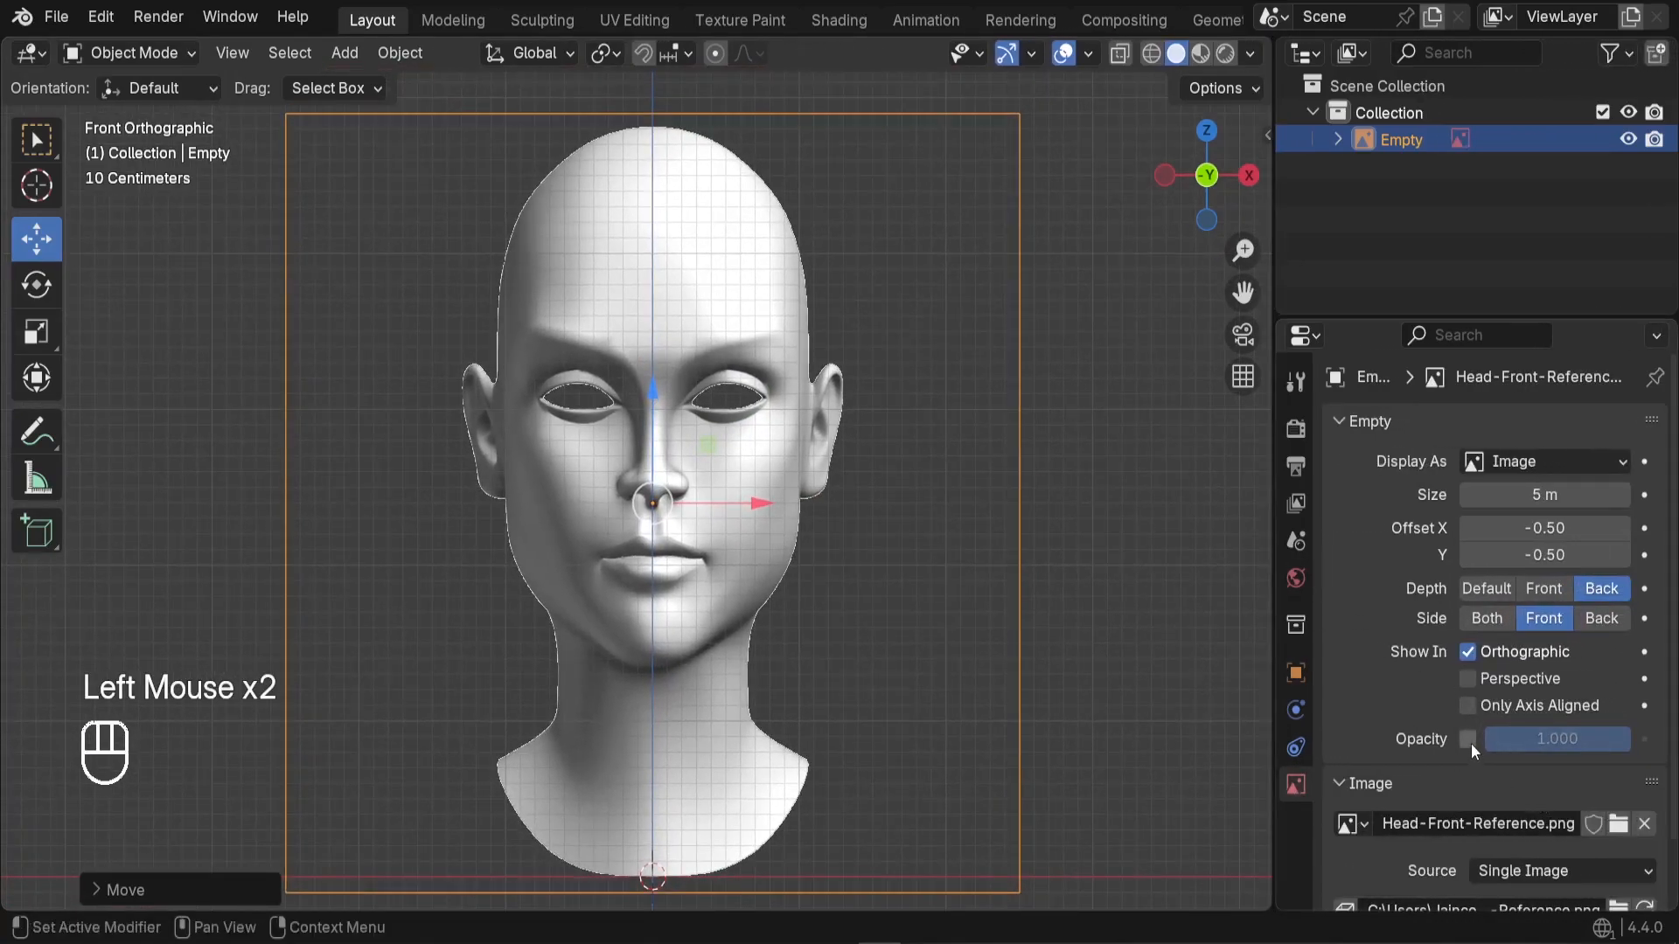
Give the front reference 0.75 opacity and perspective visibility, orbit to check, then switch to right view.
left_click(1468, 739)
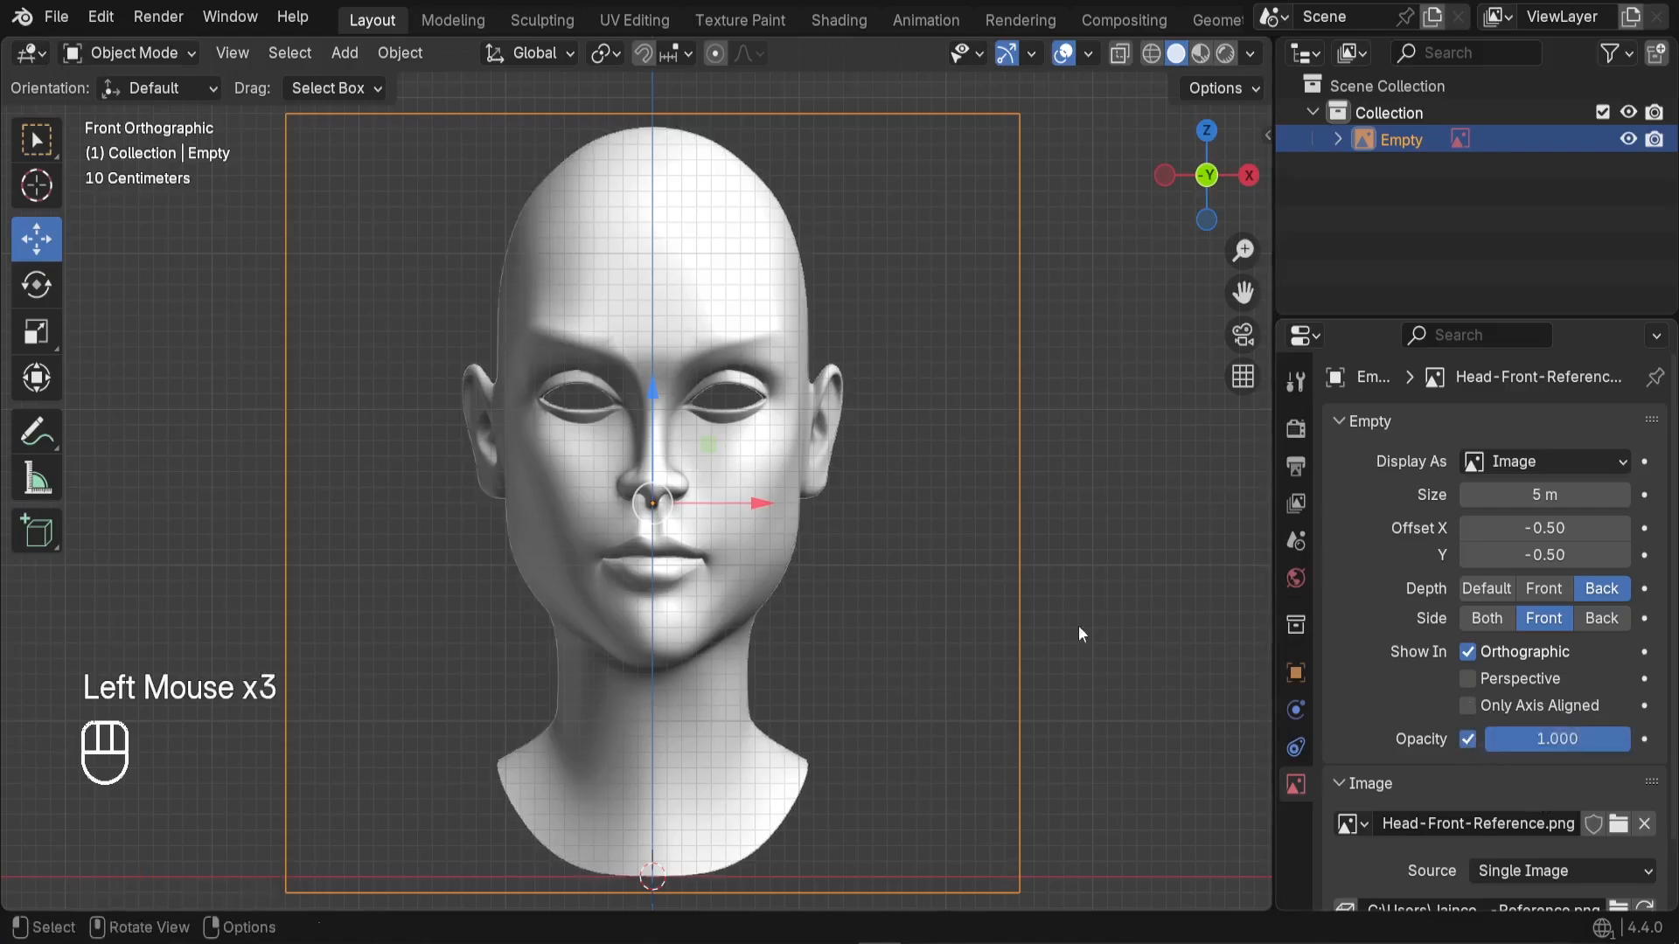
mouse_move(810, 425)
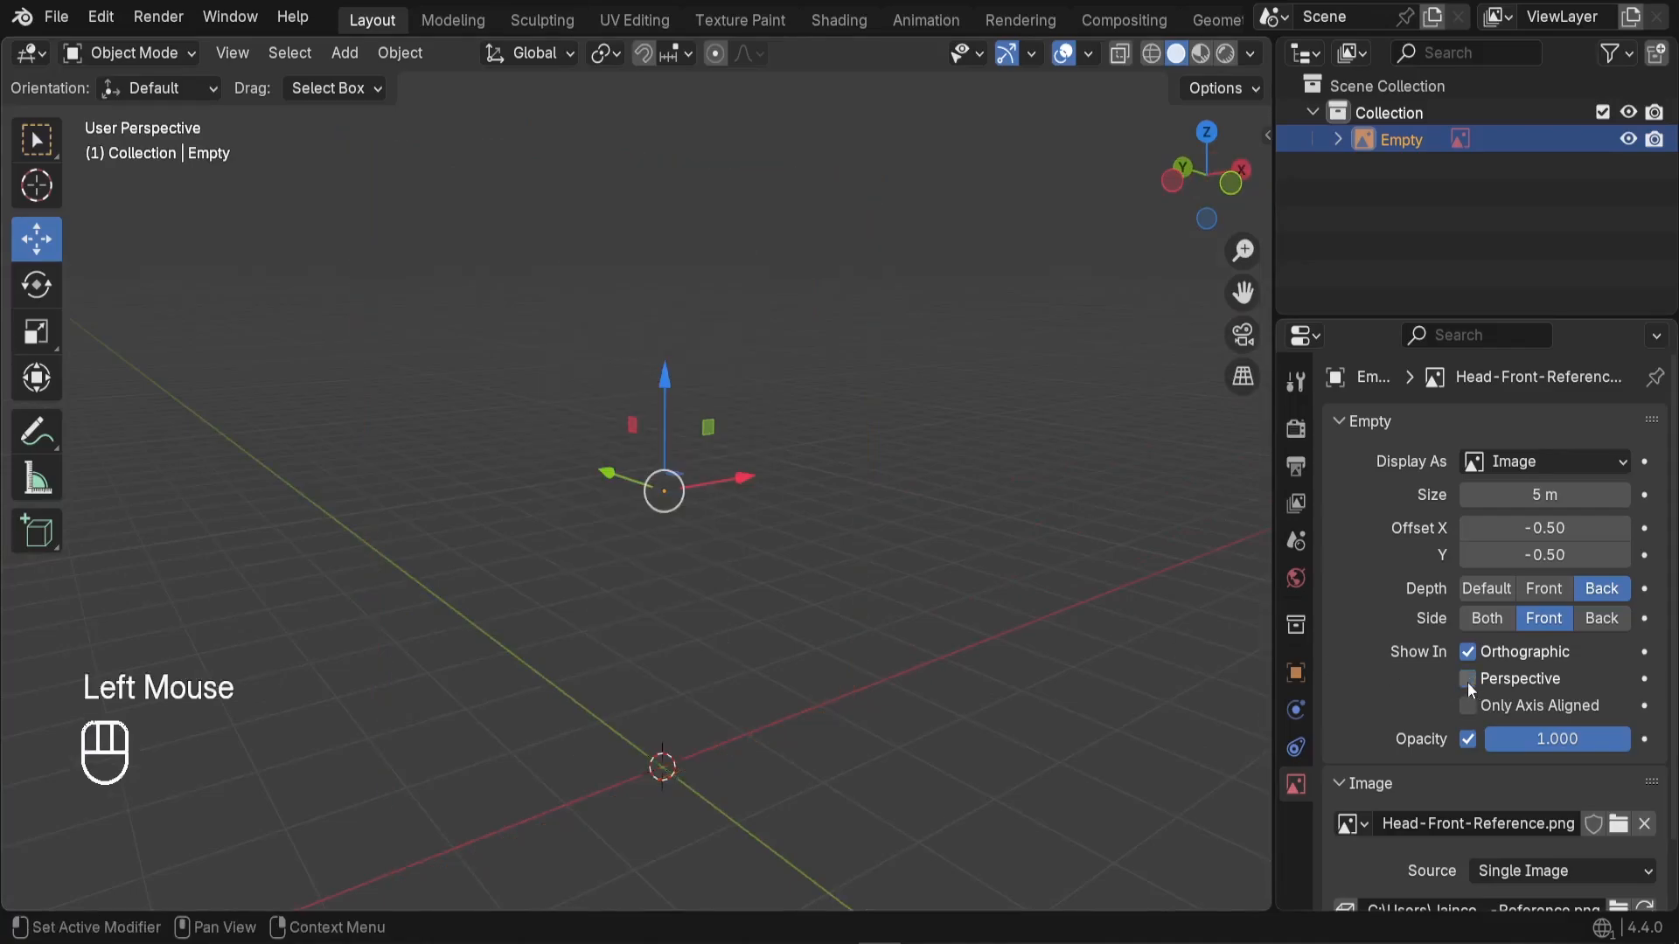
left_click(1468, 679)
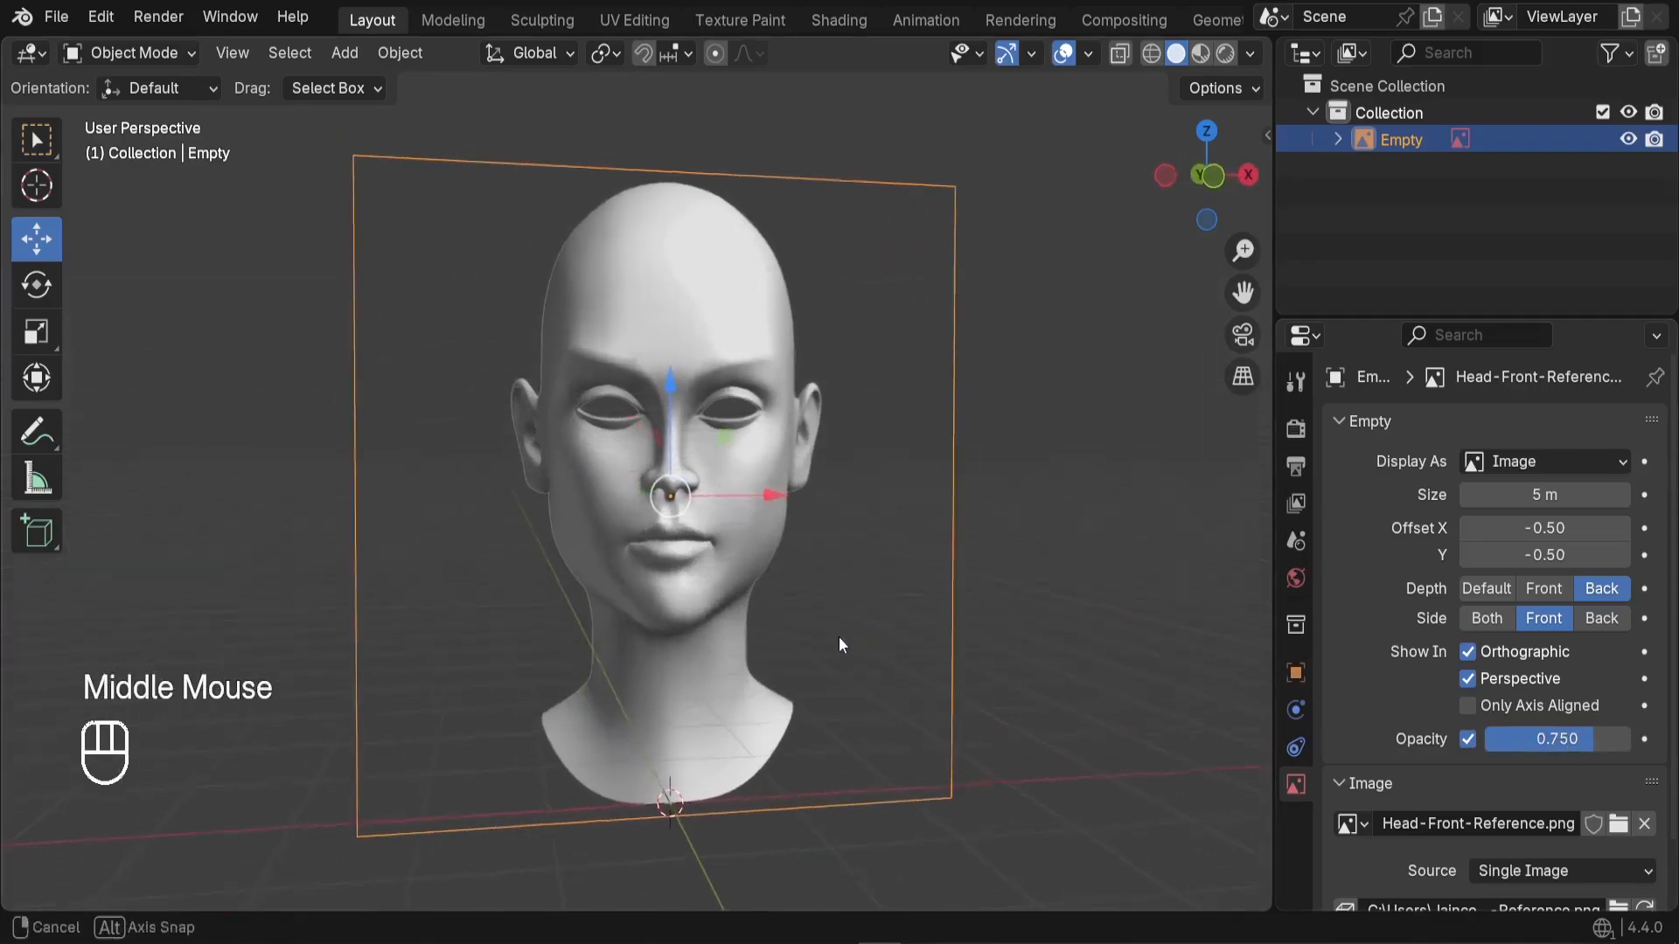
scroll("down", 3)
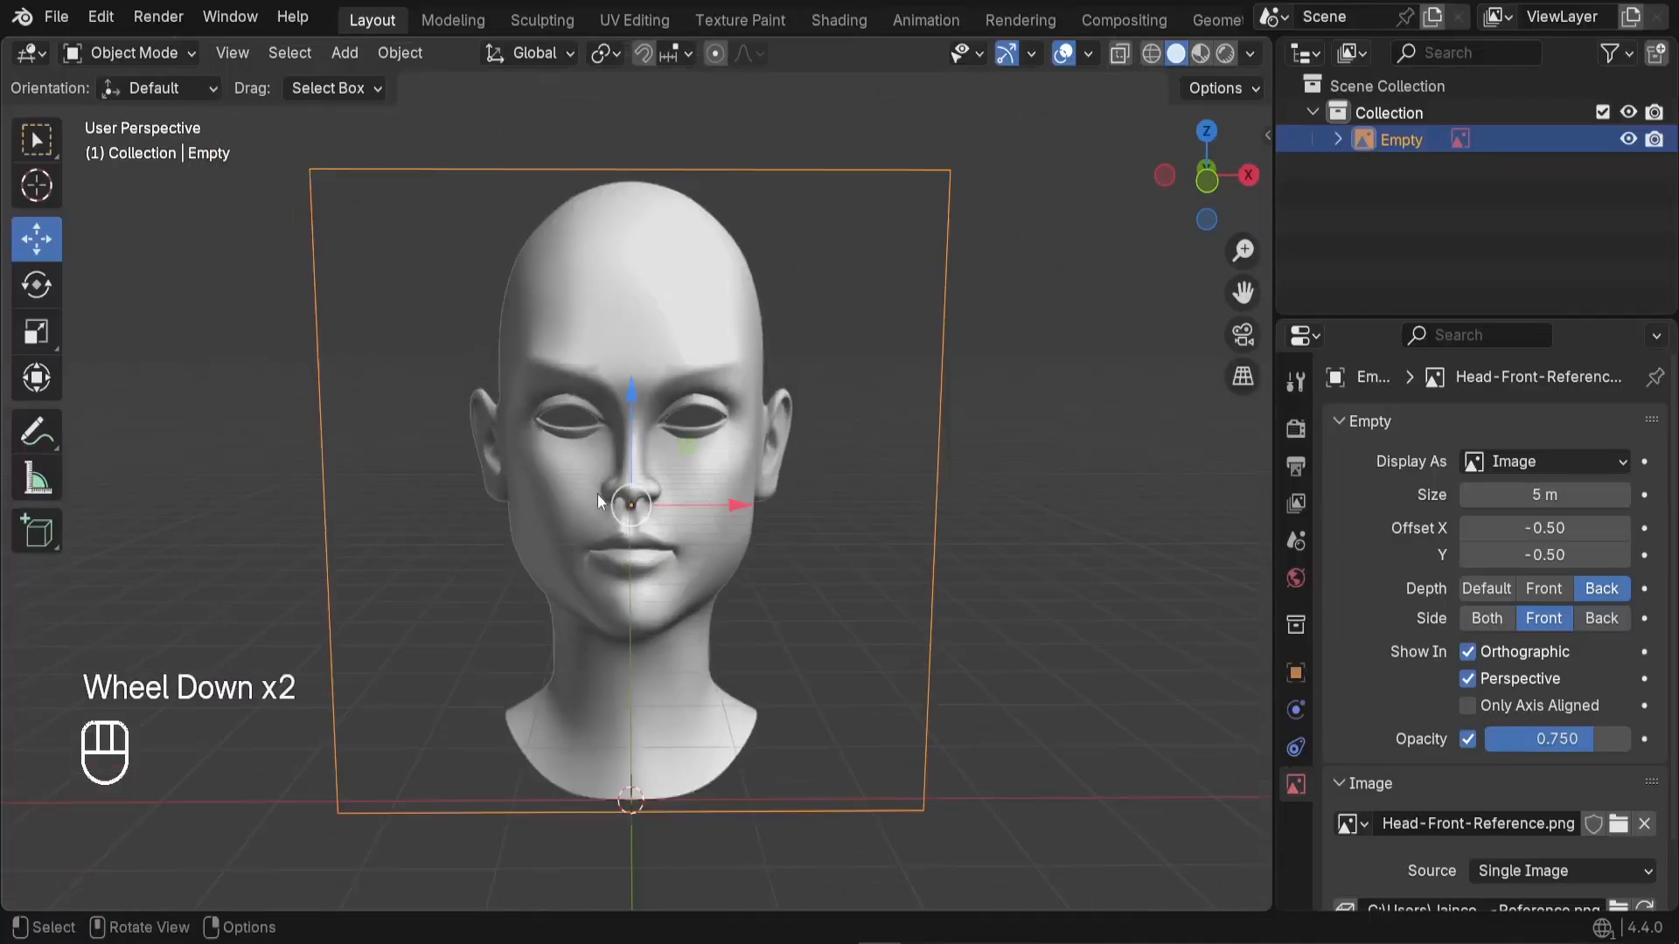
left_click_drag(643, 482, 696, 557)
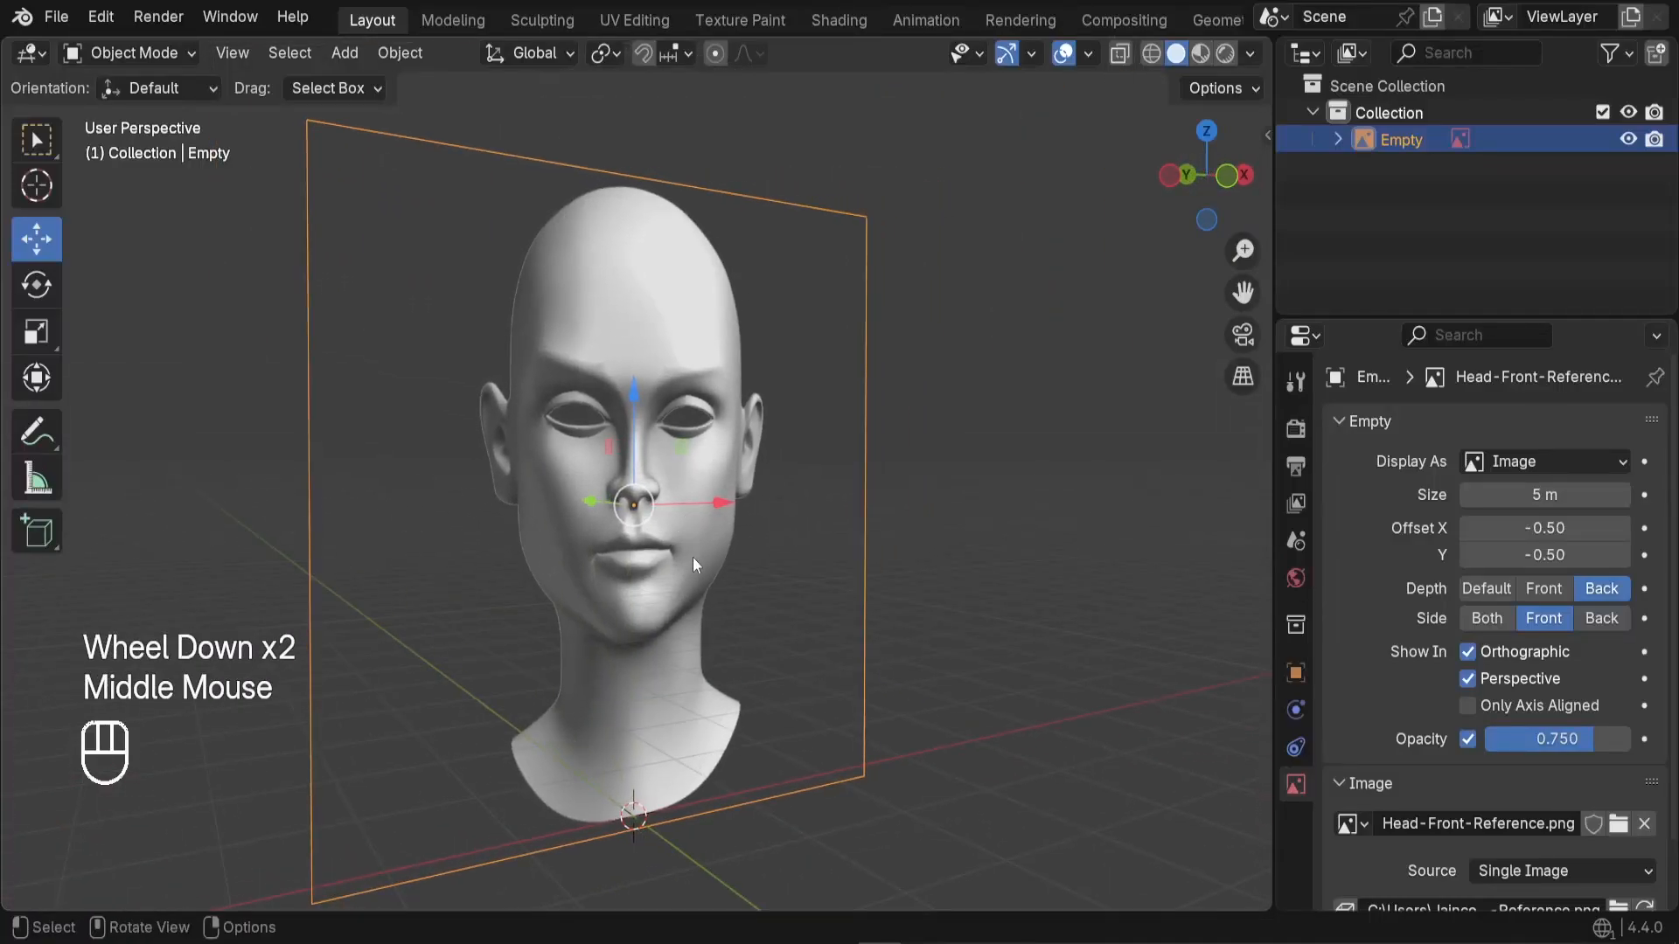
key("KP_3")
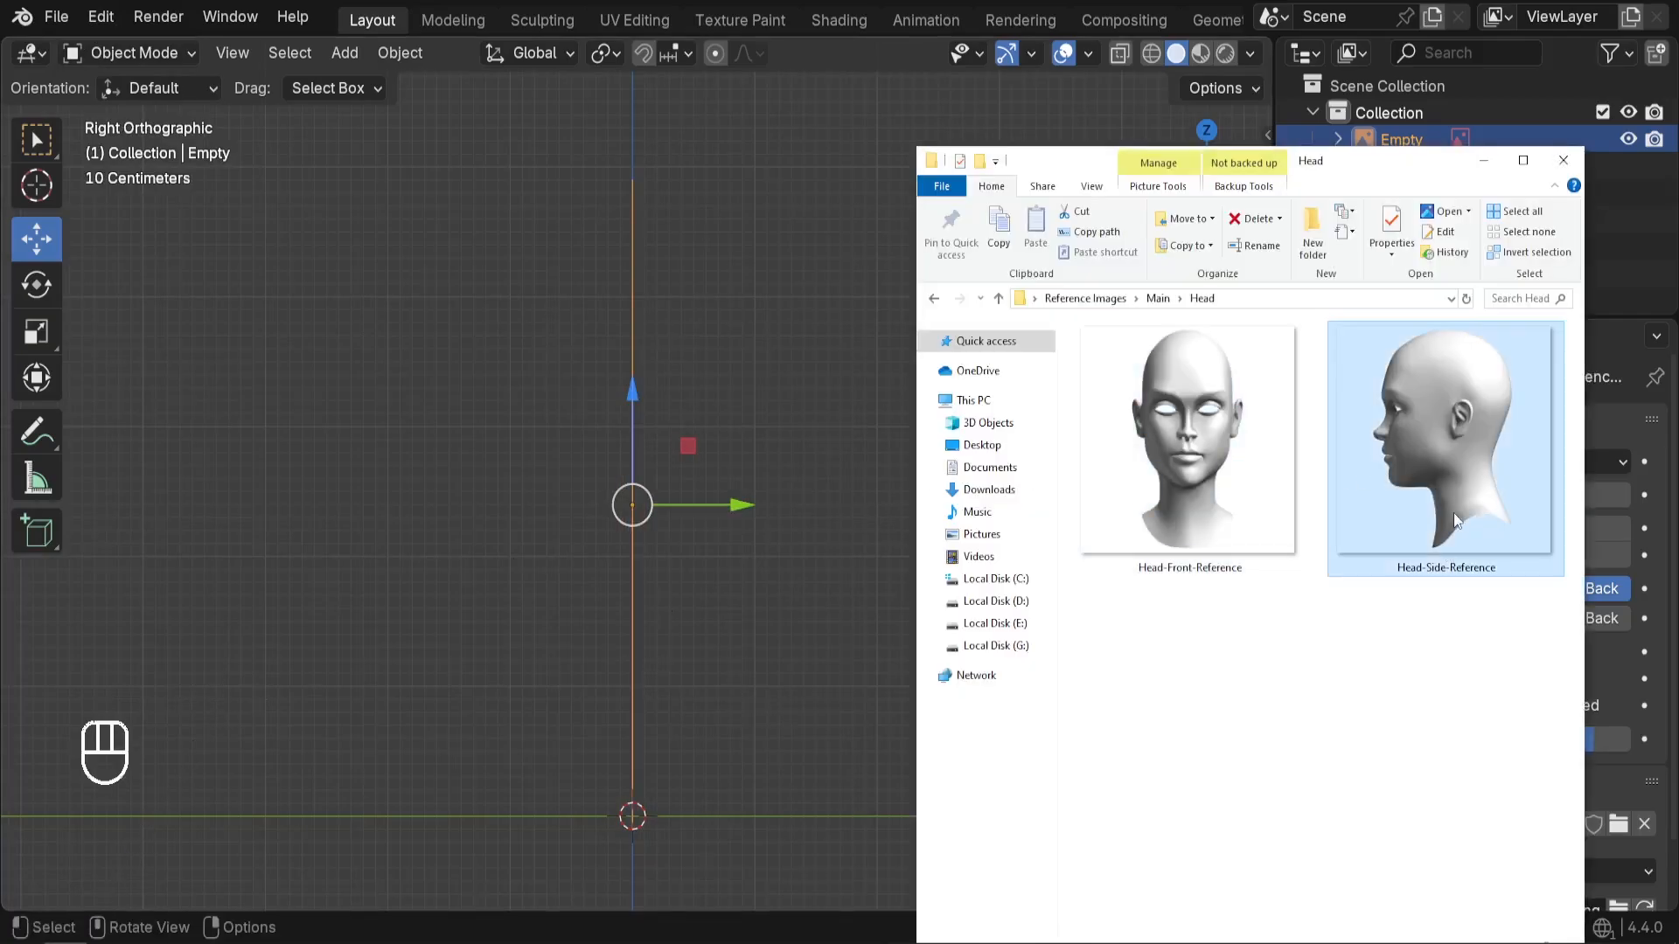
Drop Head-Side-Reference.png into the right view and enable its Perspective and Opacity options.
left_click_drag(1445, 449, 760, 450)
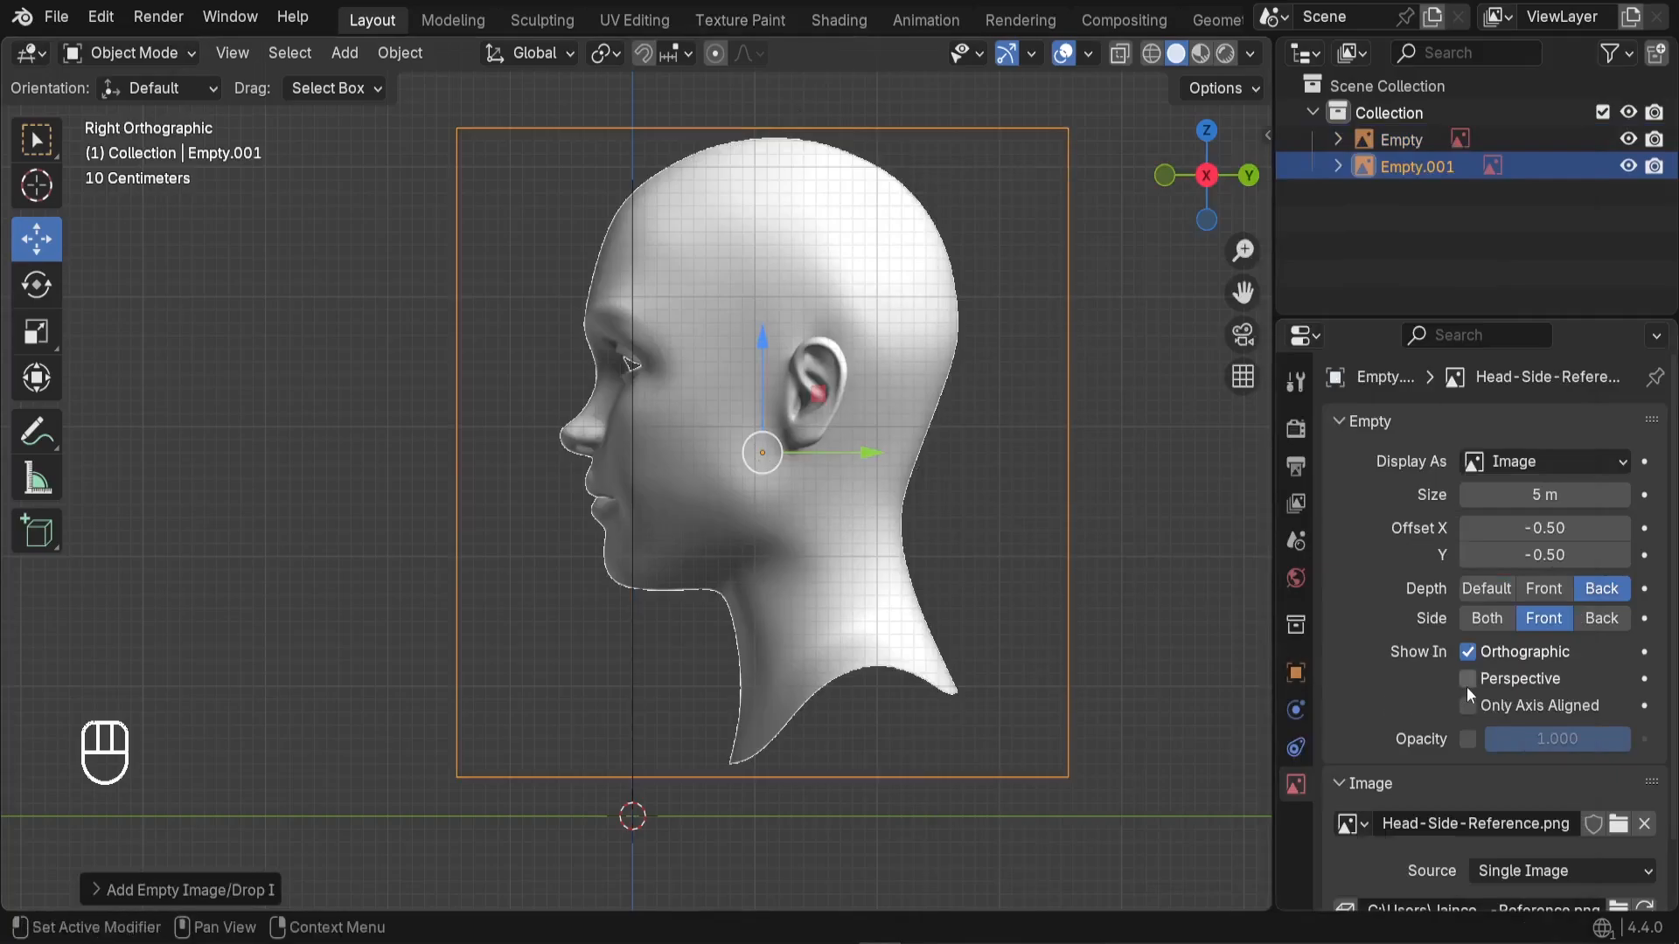
left_click(1468, 678)
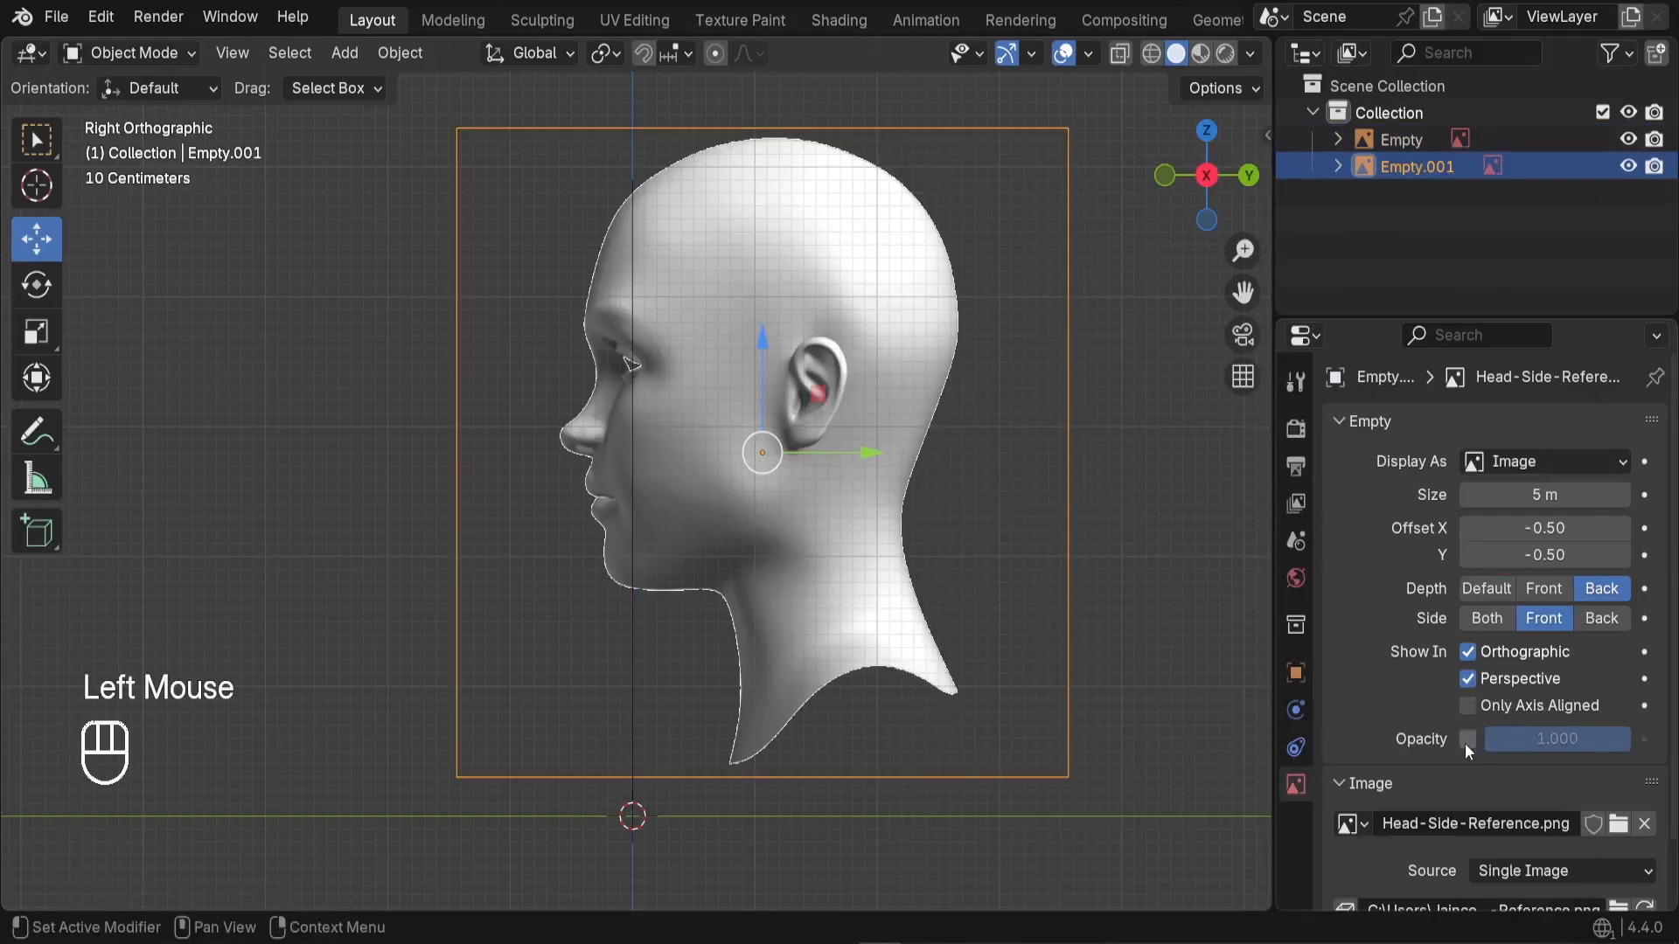
left_click(1468, 739)
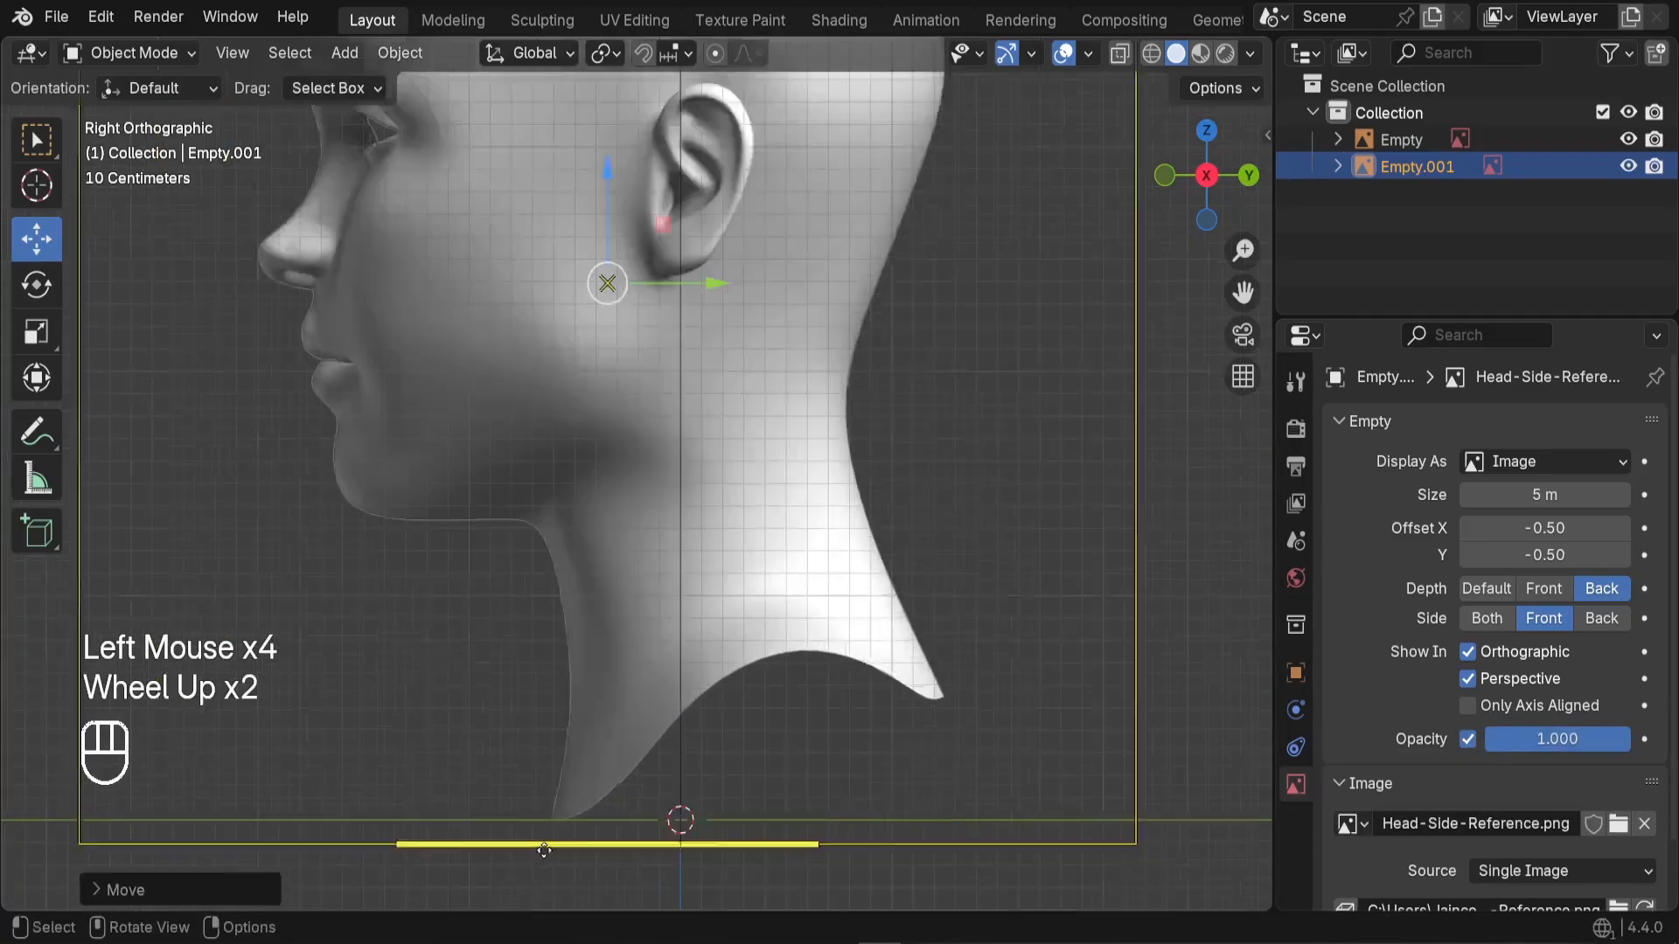
scroll("up", 3)
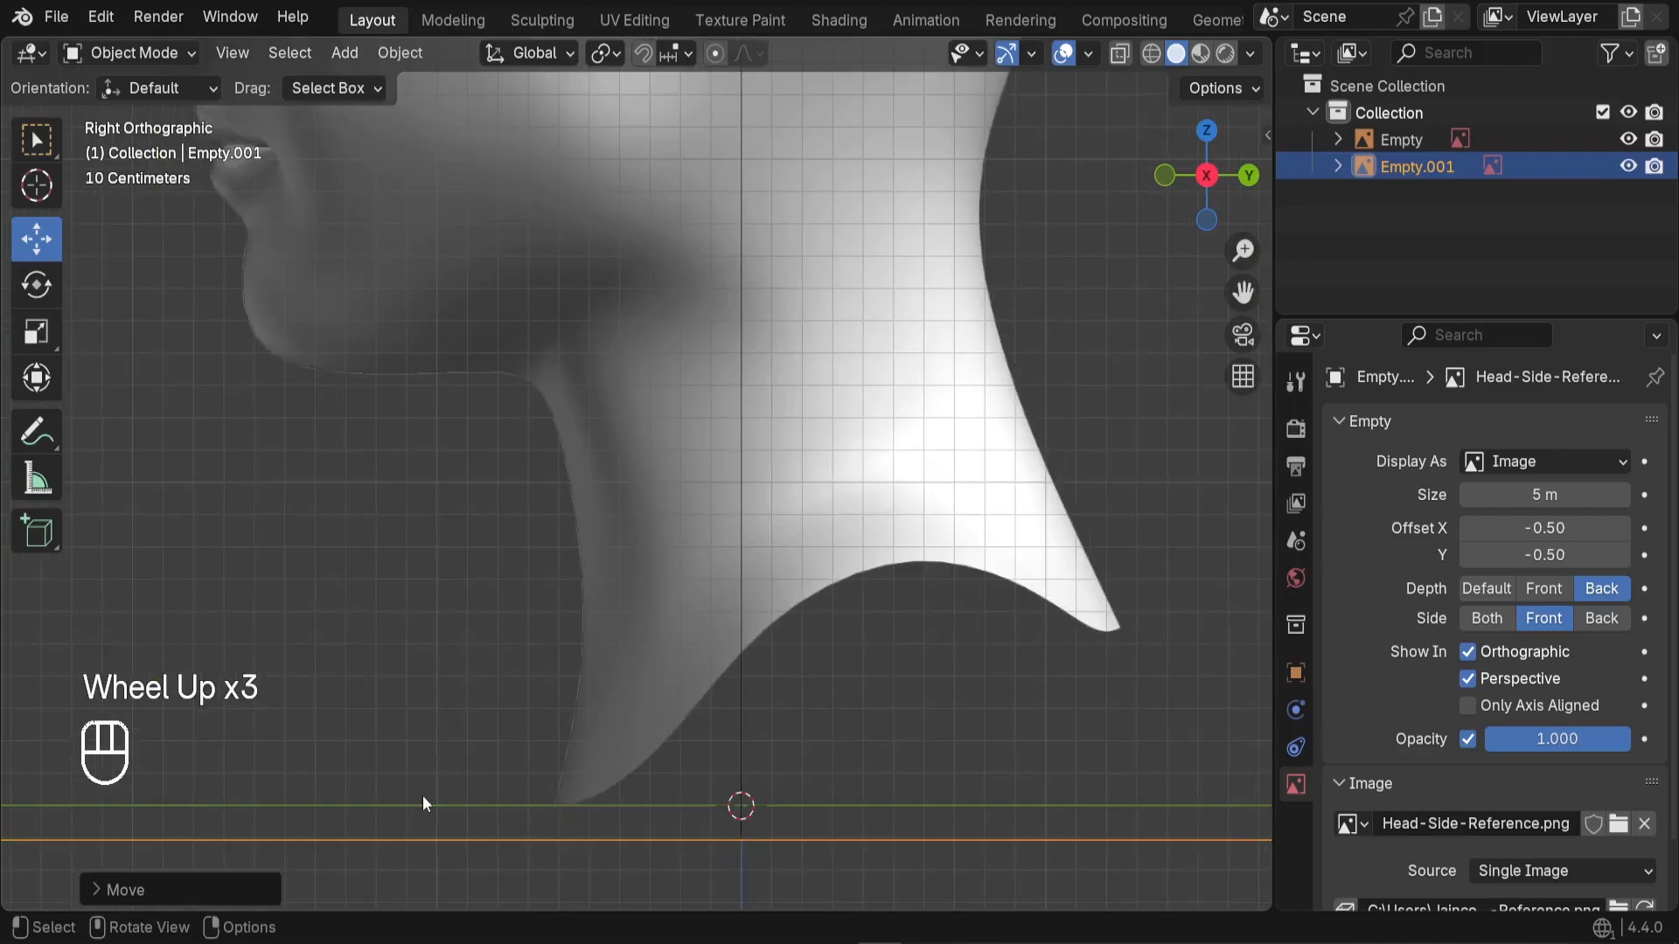
scroll("down", 3)
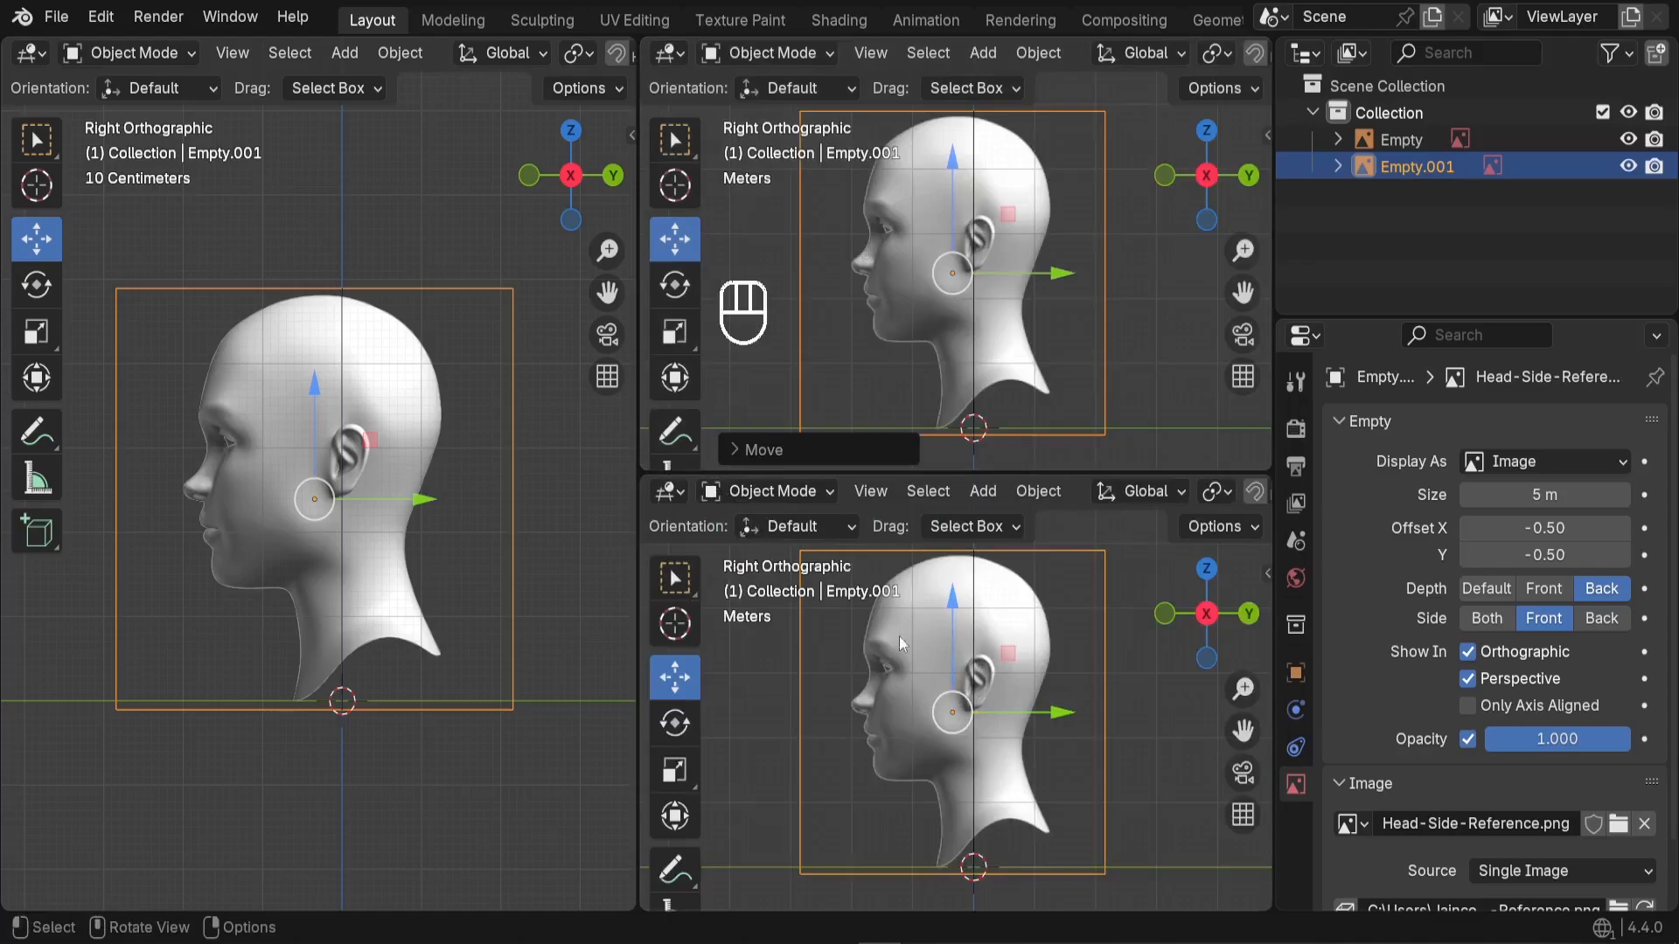
mouse_move(901, 713)
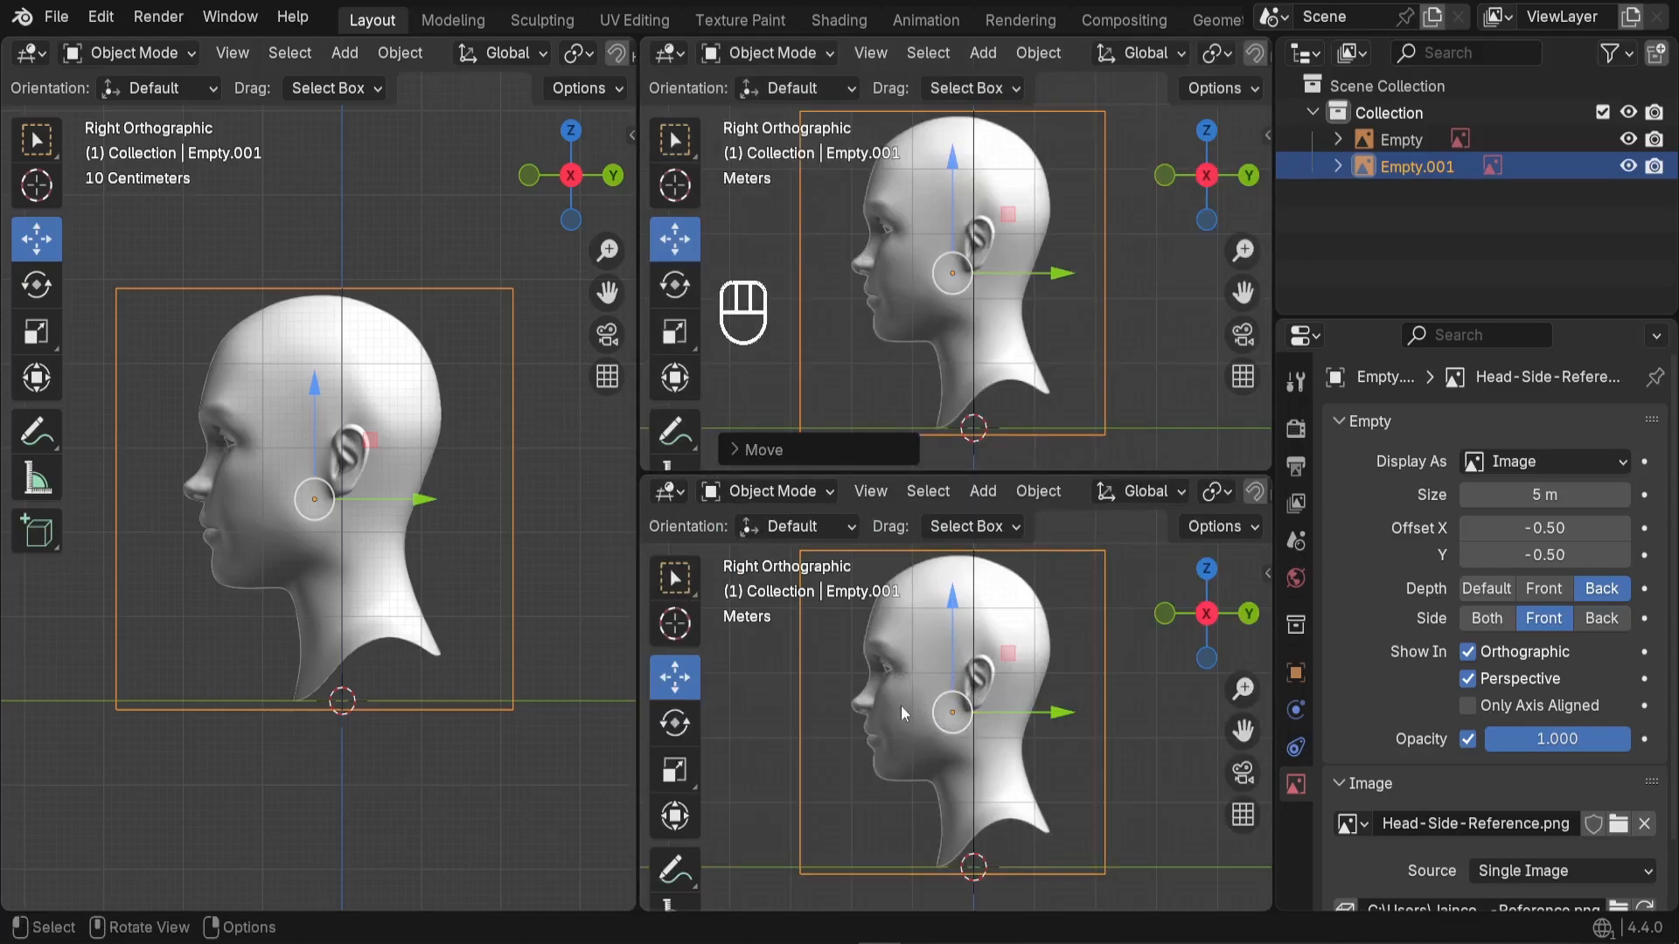
mouse_move(802, 306)
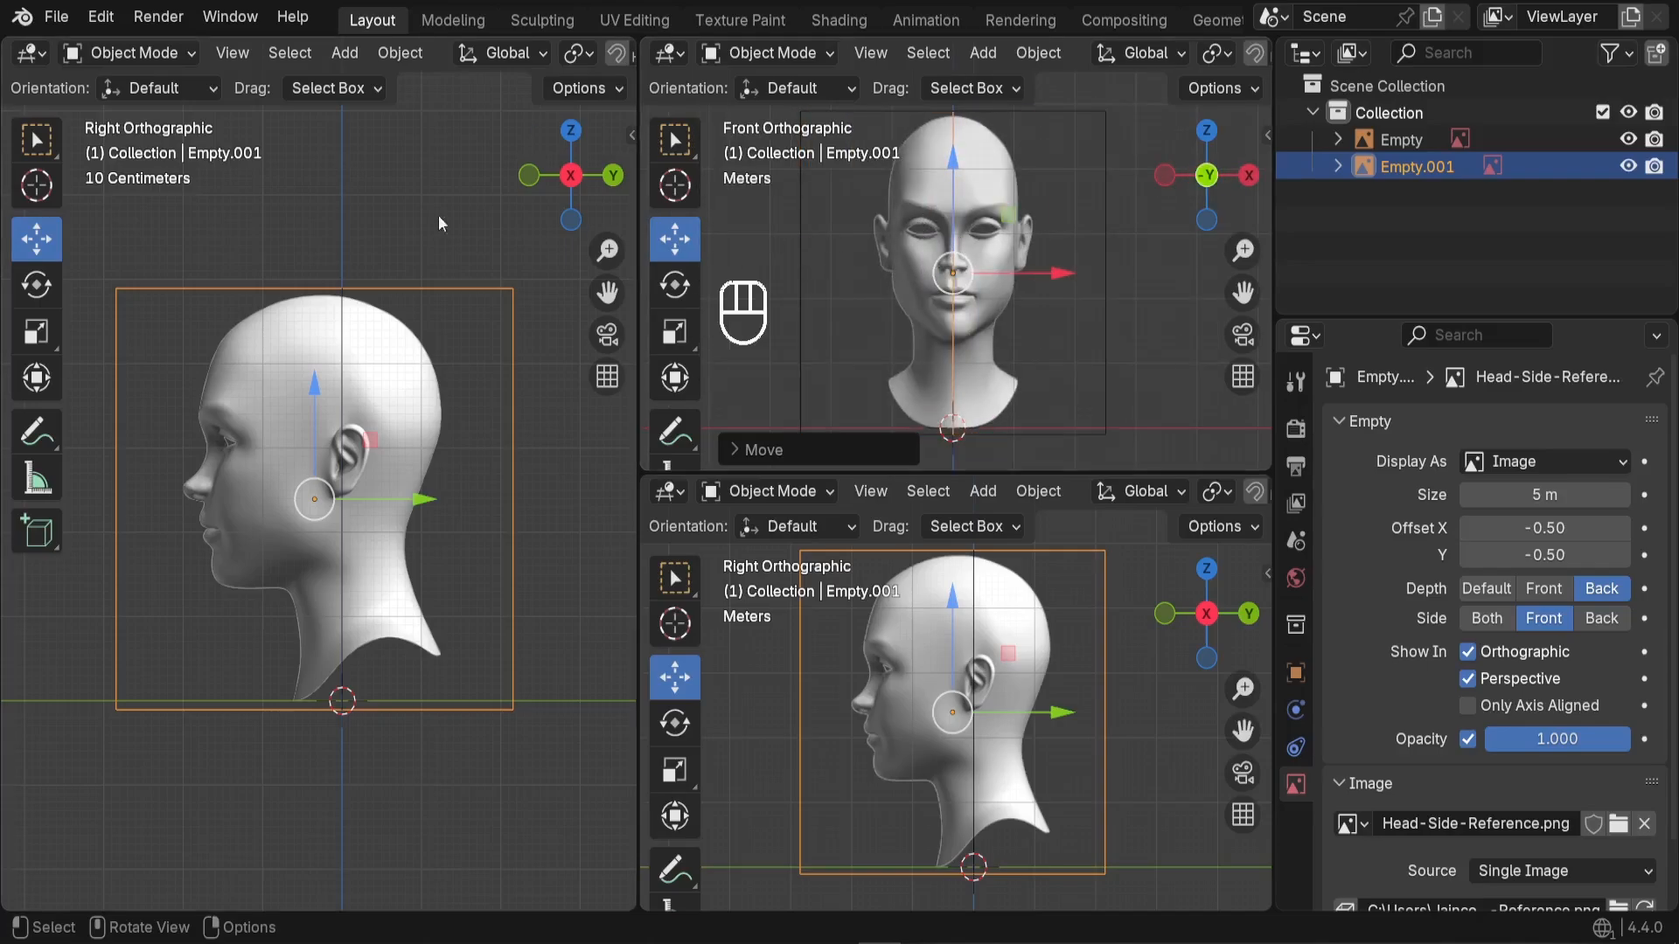
Orbit the left panel into a perspective view around both head reference images.
left_click_drag(439, 223, 444, 602)
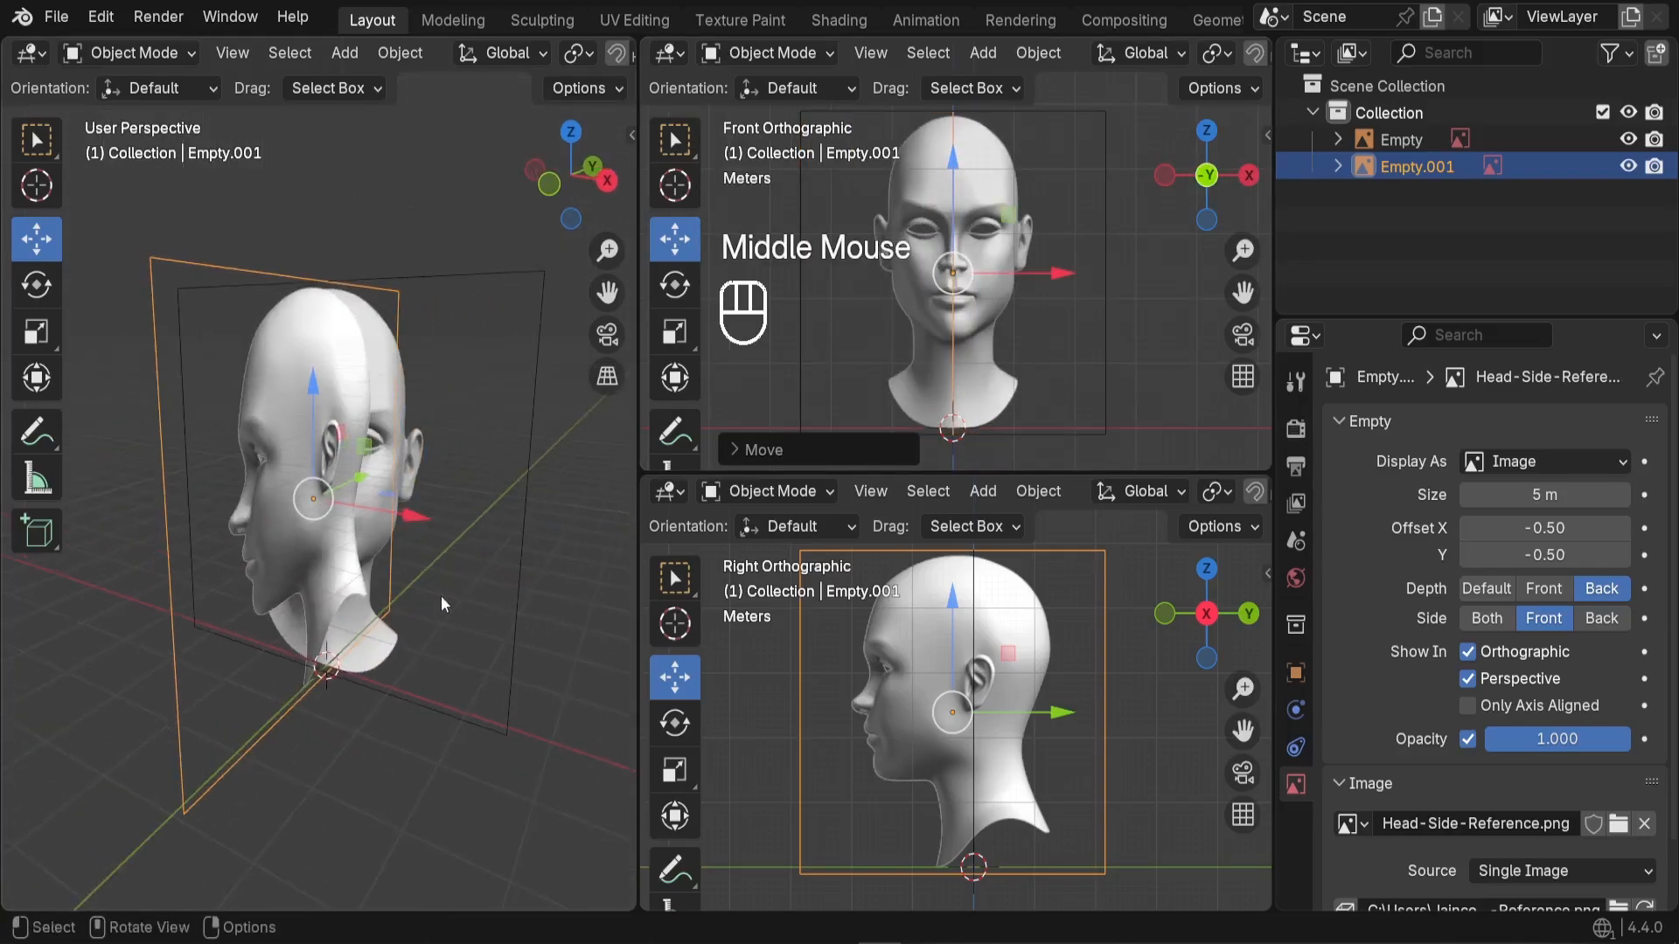
left_click_drag(444, 605, 363, 786)
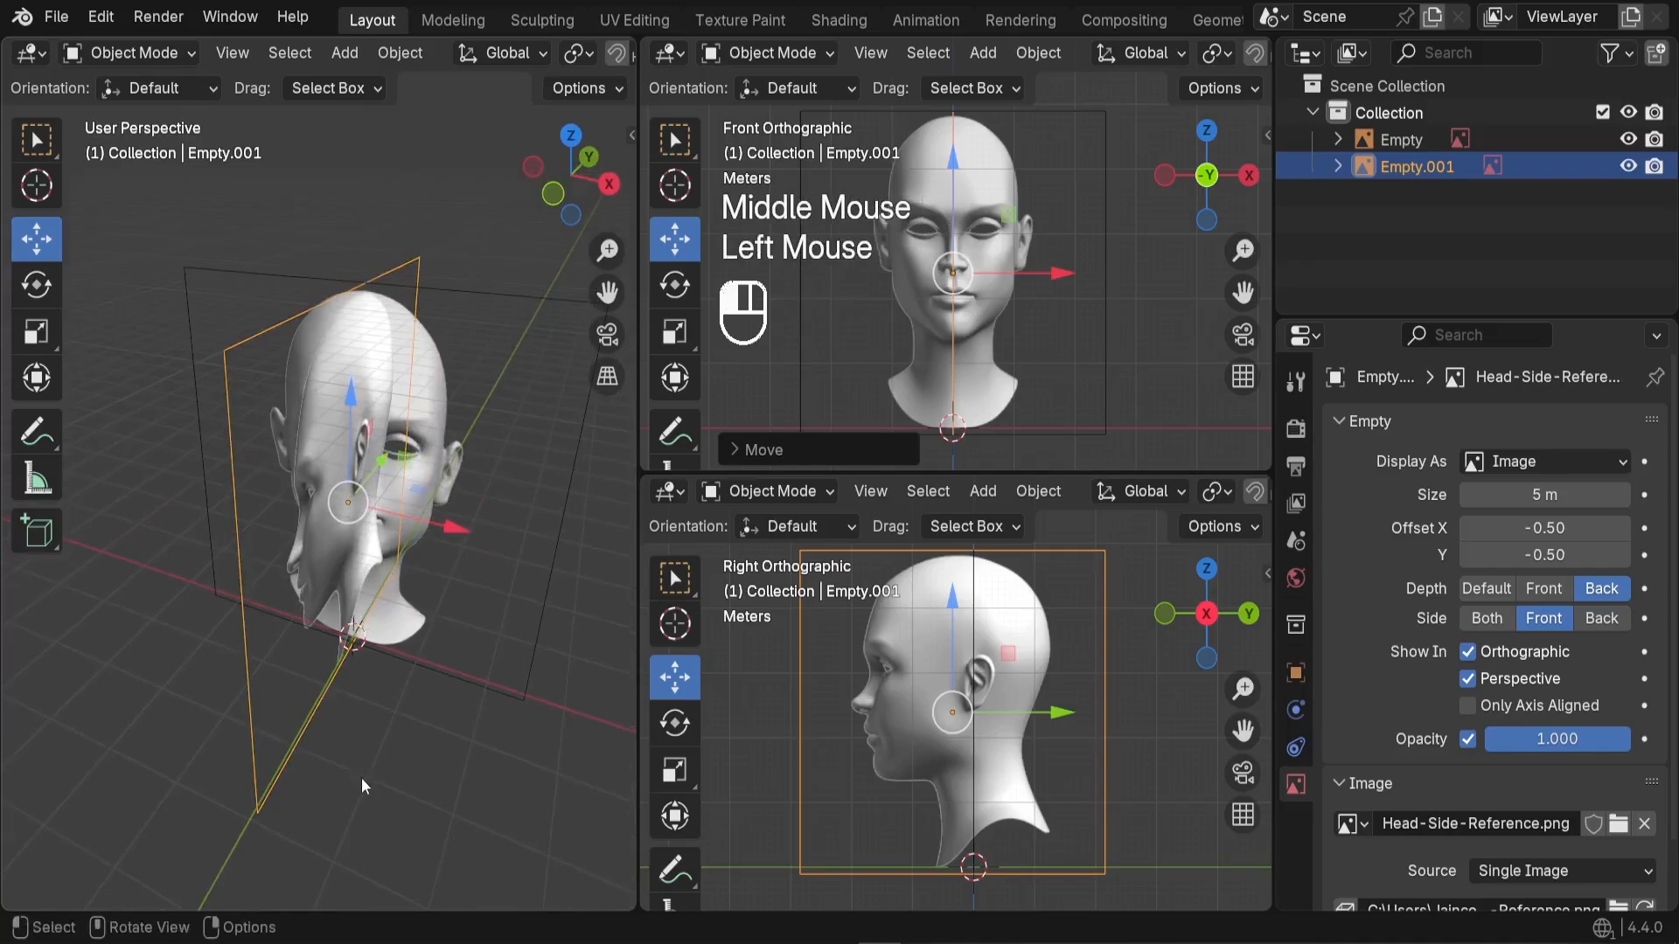
scroll("down", 3)
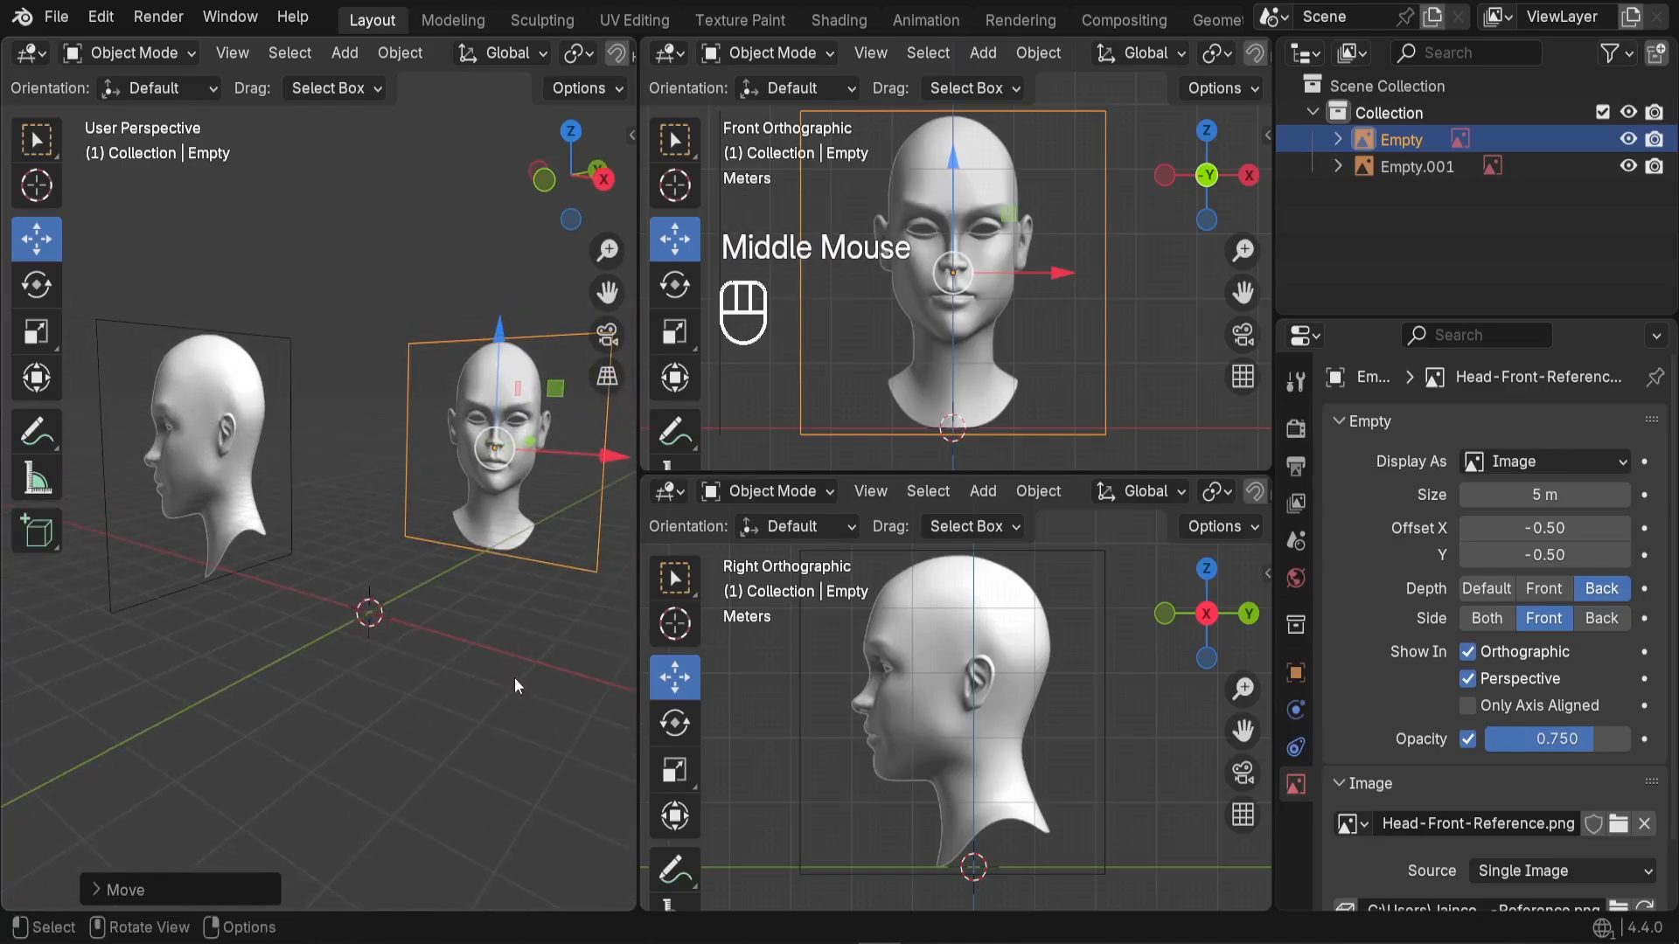
key("Tab")
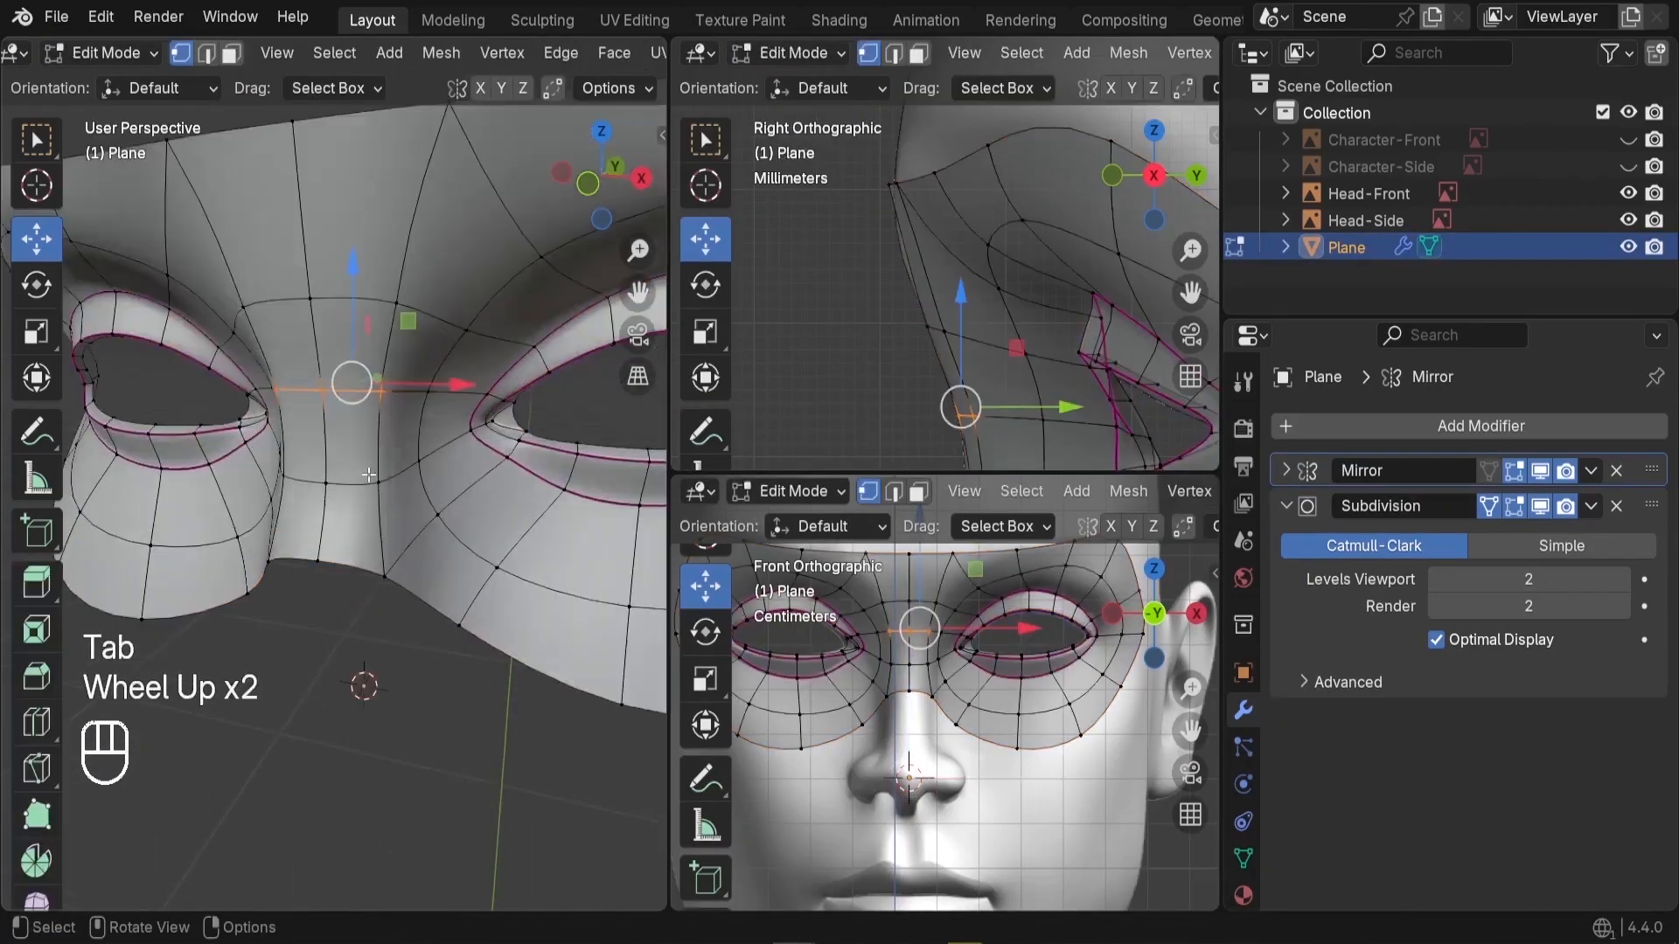